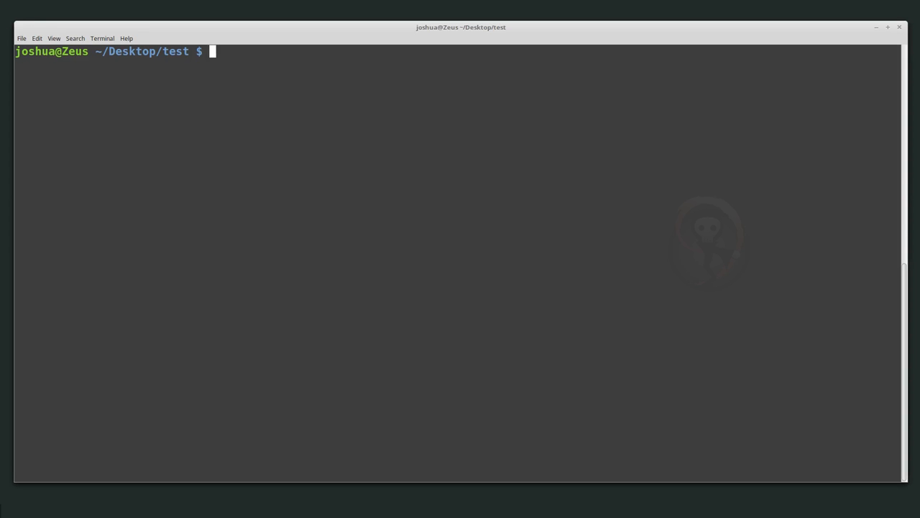
pyautogui.moveTo(288, 171)
pyautogui.write('ls')
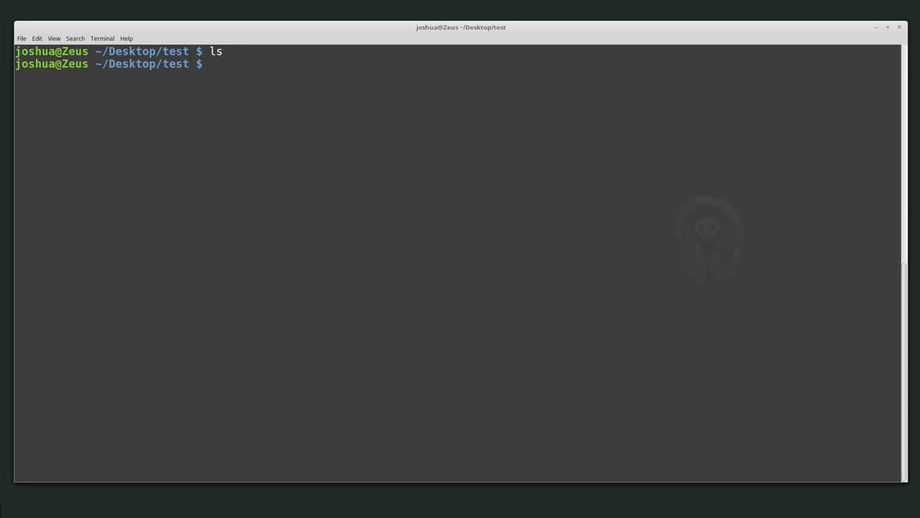
# Create test.txt containing the word hello with echo "hello" > test.txt.
pyautogui.write('echo "e')
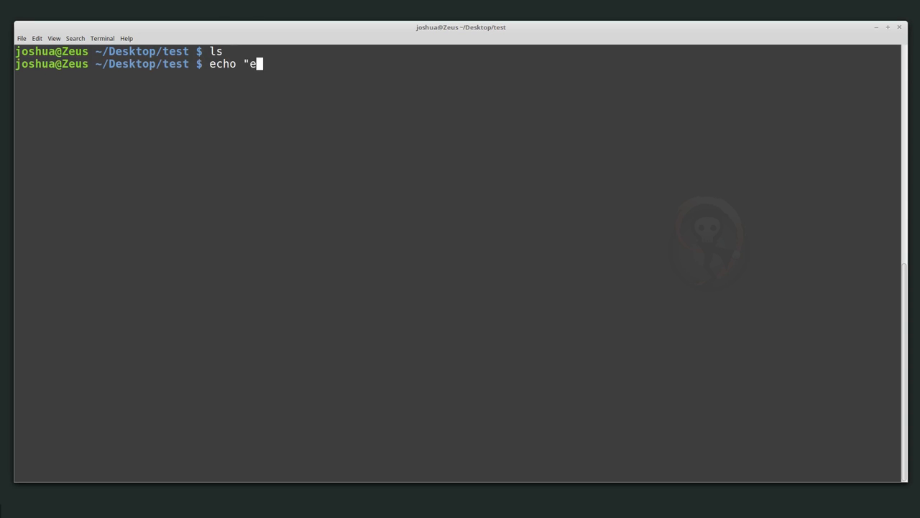
pyautogui.write('llo"')
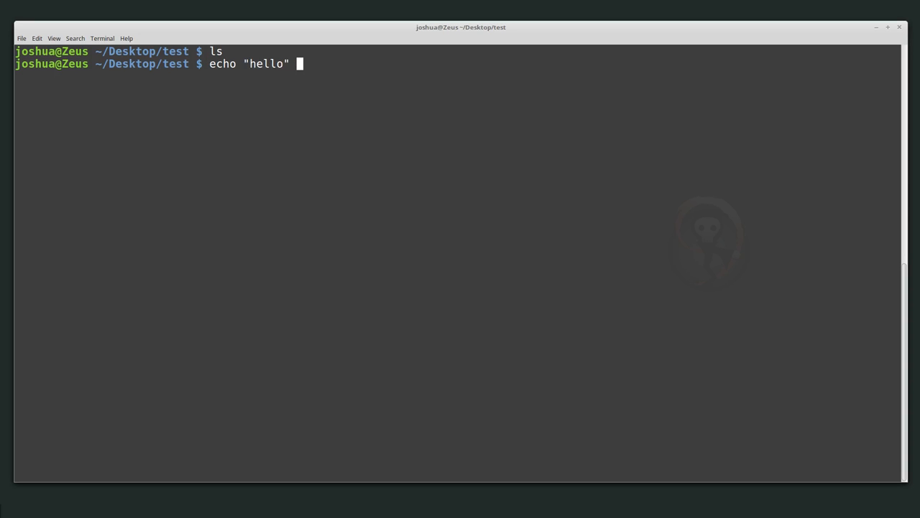
pyautogui.write('> test')
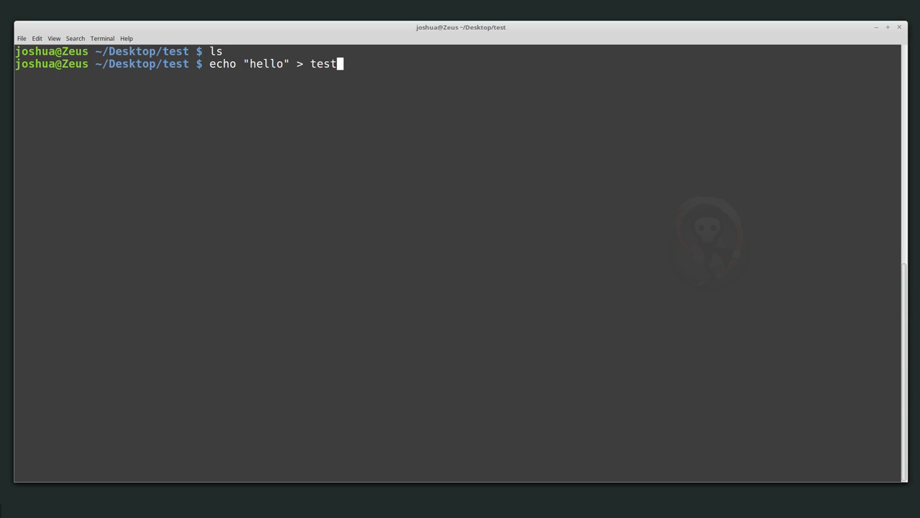
pyautogui.write('.txt')
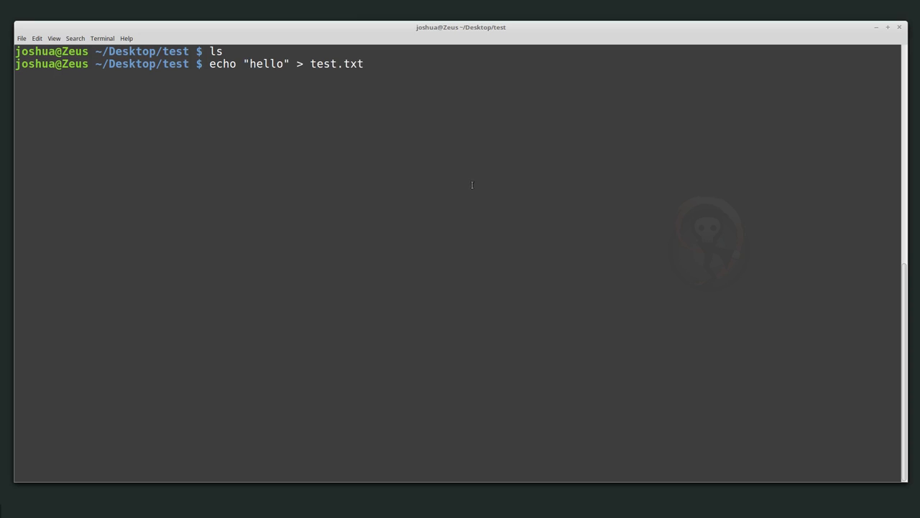
pyautogui.press('Return')
pyautogui.write('c')
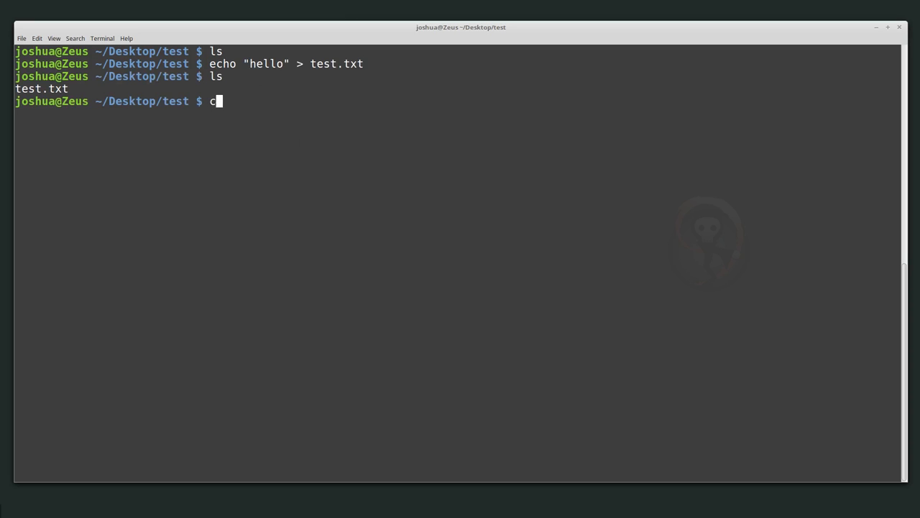
# Print test.txt with cat to confirm it holds hello, then begin the checksum command.
pyautogui.write('at test.txt')
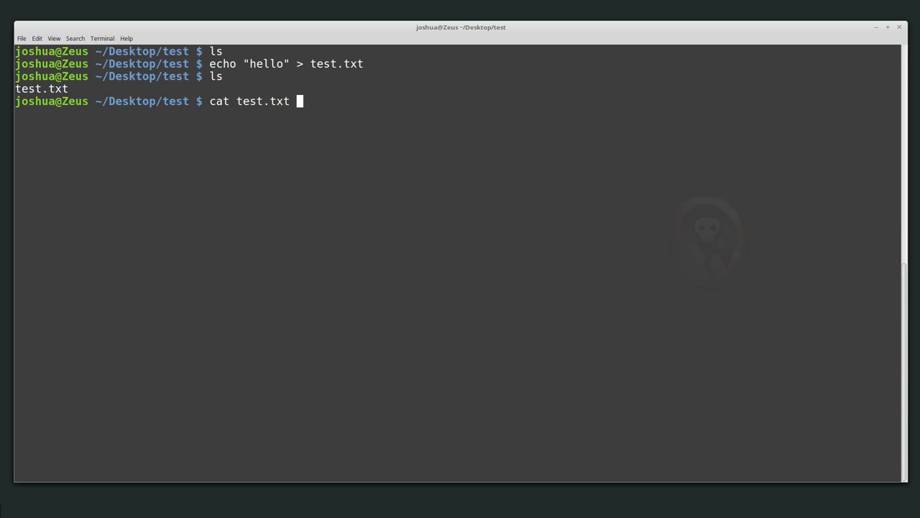
pyautogui.press('Return')
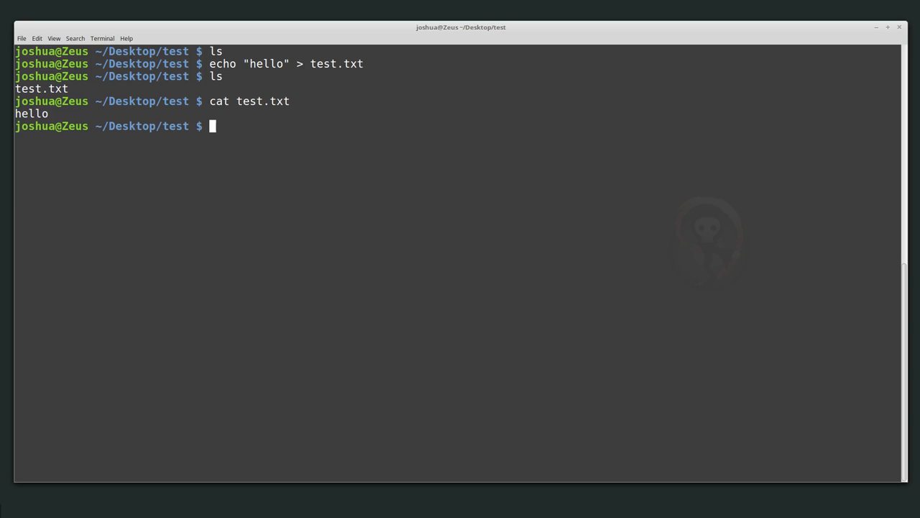
pyautogui.write('shw')
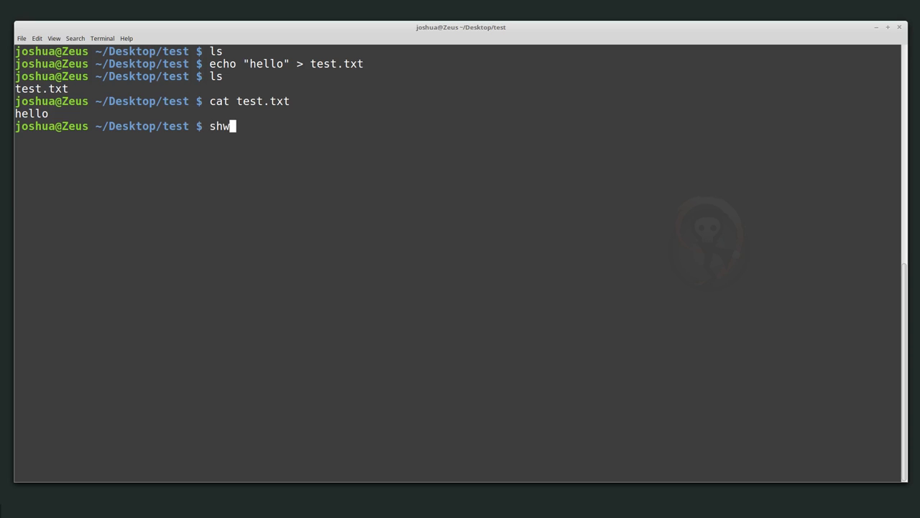
# Compute the SHA-1 checksum of test.txt with sha1sum.
pyautogui.write('sha1sum')
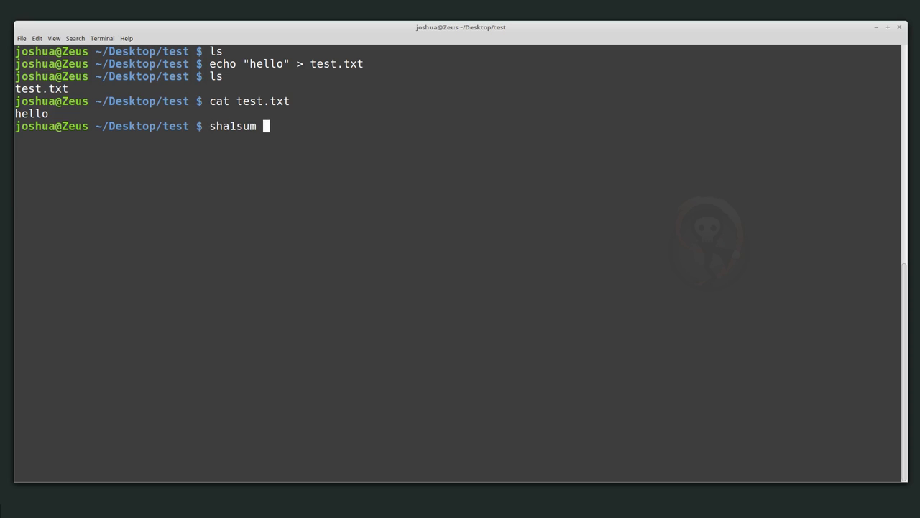
pyautogui.write('tezd')
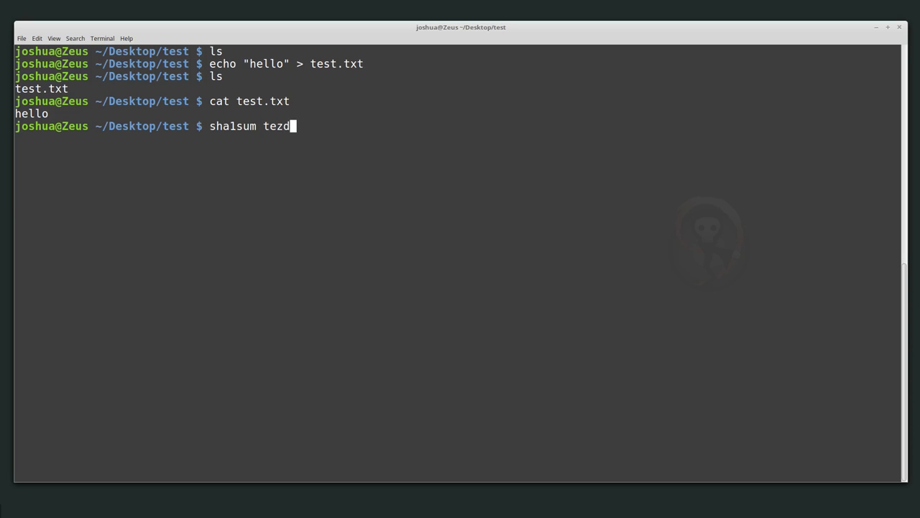
pyautogui.write('st.txt')
pyautogui.press('Return')
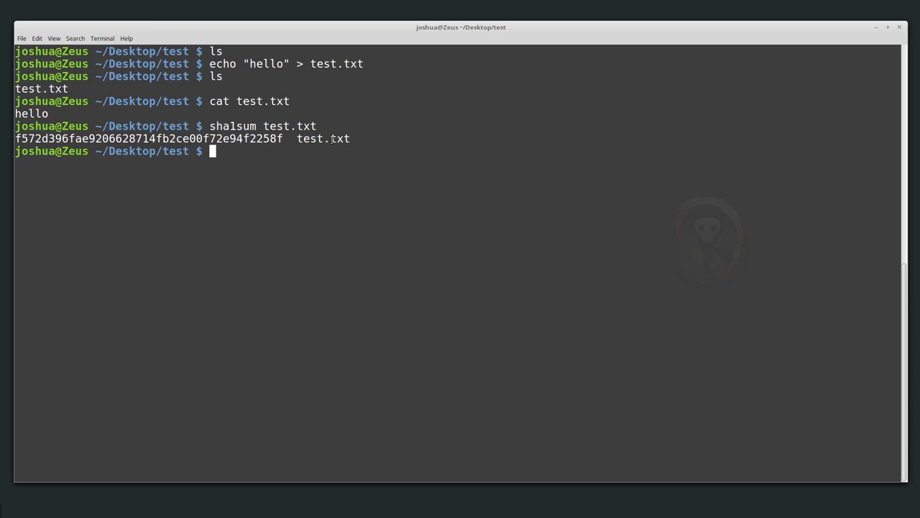
pyautogui.moveTo(309, 290)
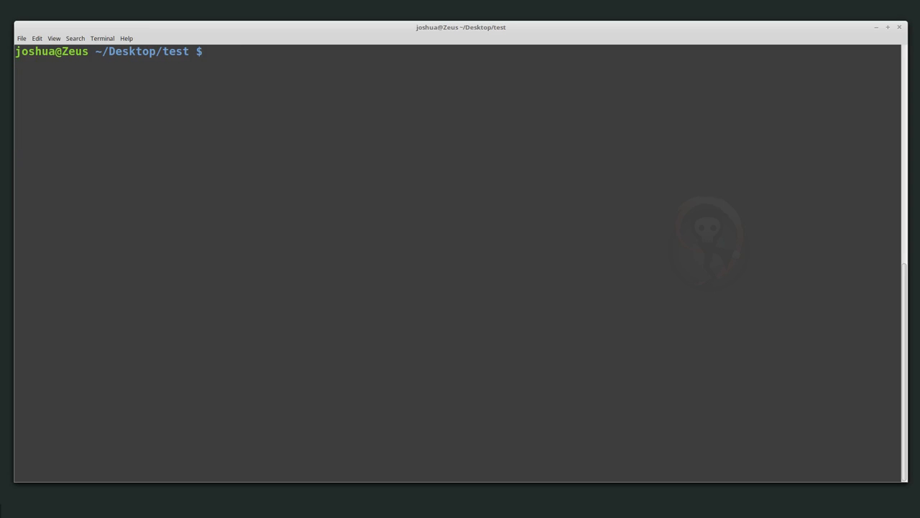
# List the secret keyring with gpg --list-secret-keys, showing the 2048-bit RSA key.
pyautogui.write('gpg')
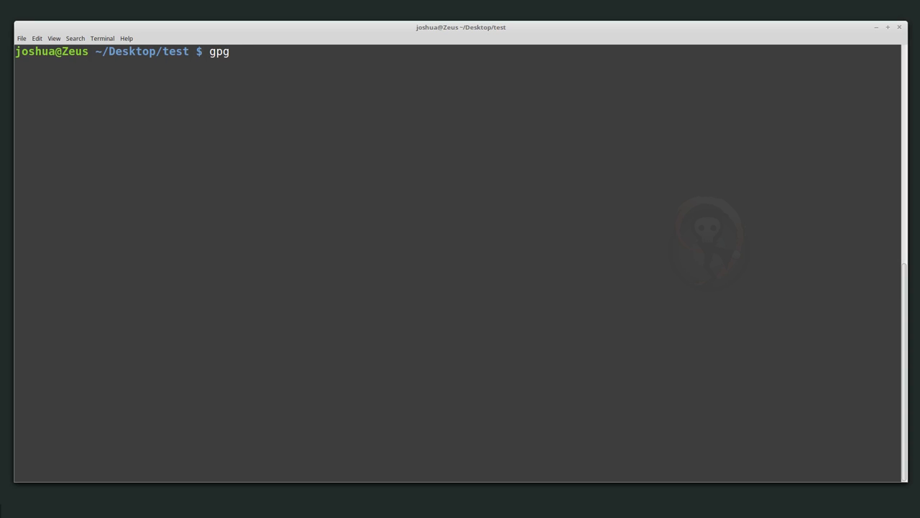
pyautogui.write('--l')
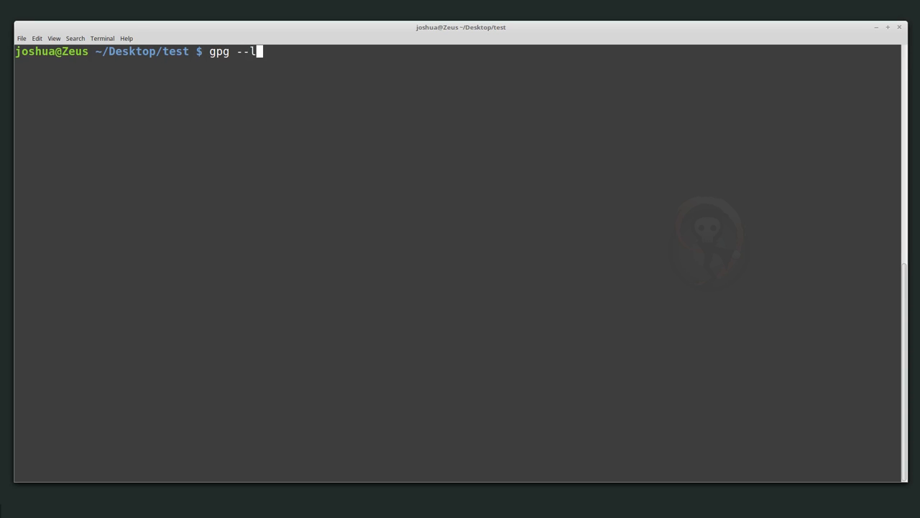
pyautogui.write('ist-se')
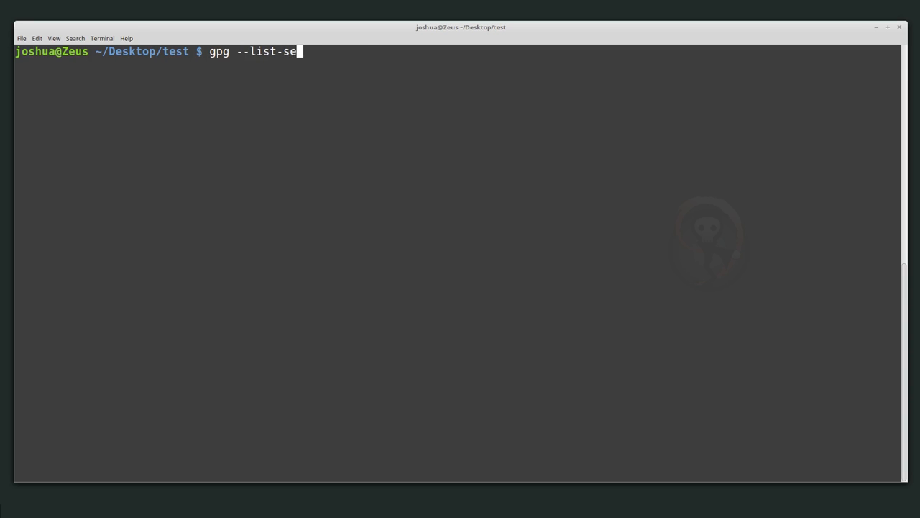
pyautogui.write('cret-keys')
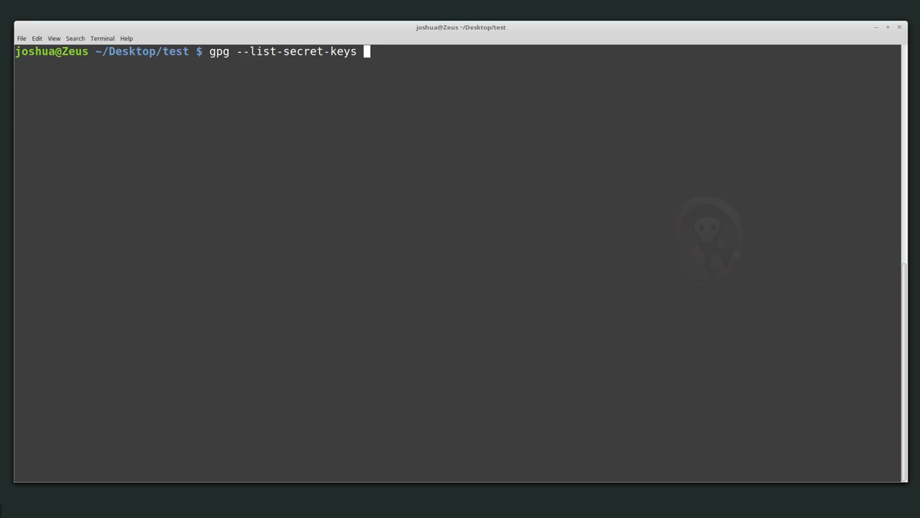
pyautogui.press('Return')
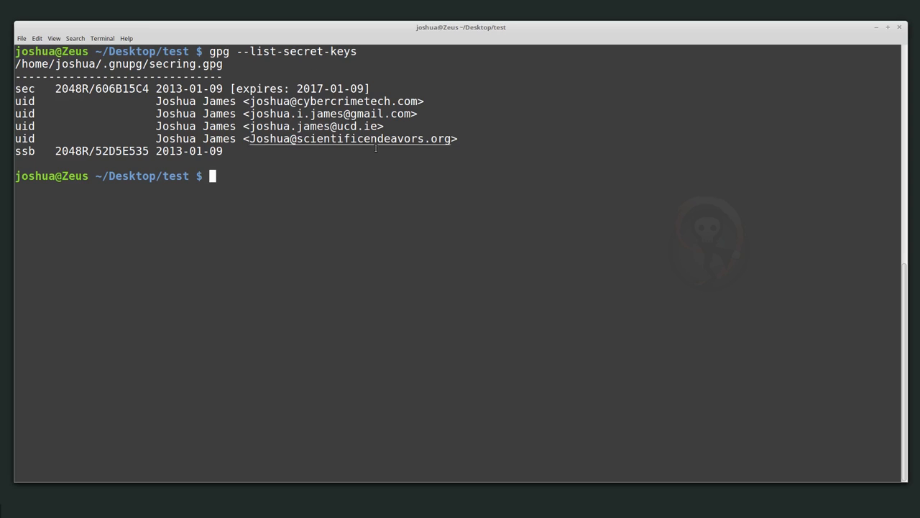
pyautogui.moveTo(354, 345)
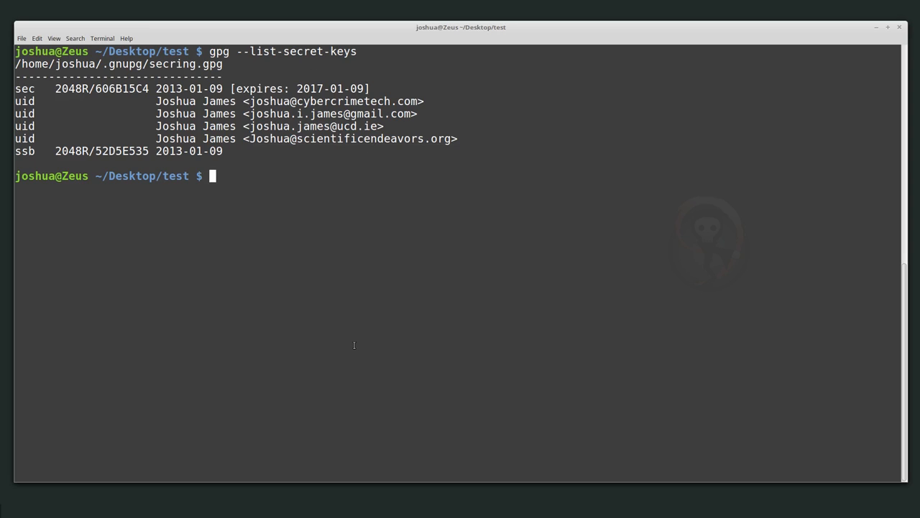
pyautogui.moveTo(268, 202)
pyautogui.write('ls')
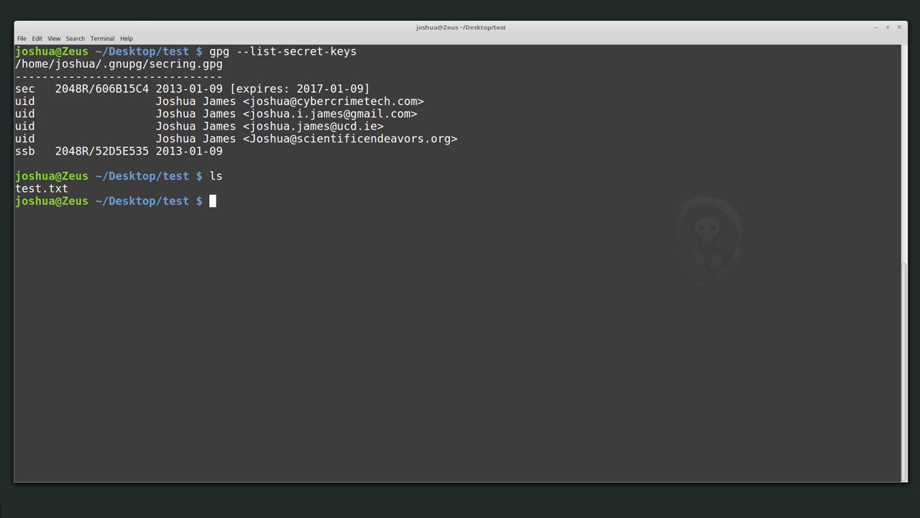
# Sign test.txt into test.txt.gpg with gpg --sign, then print test.txt.
pyautogui.write('gpg --sign test.txt')
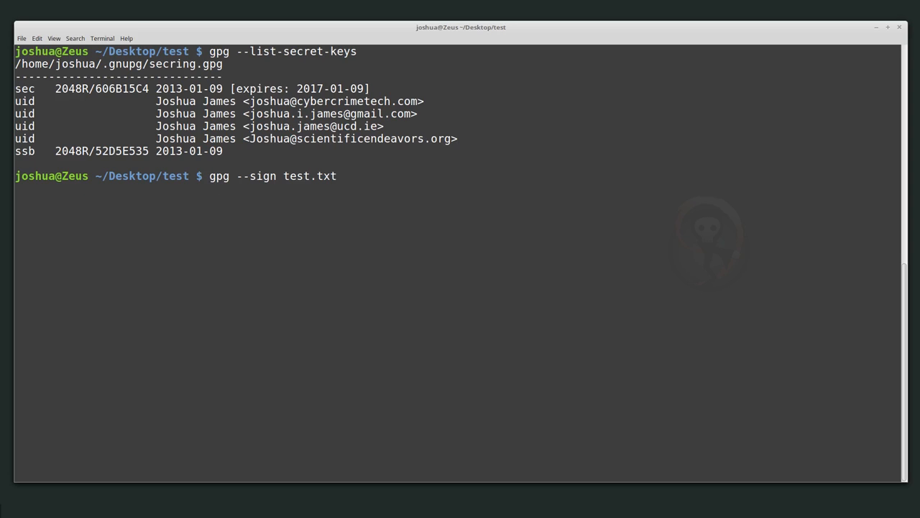
pyautogui.press('Return')
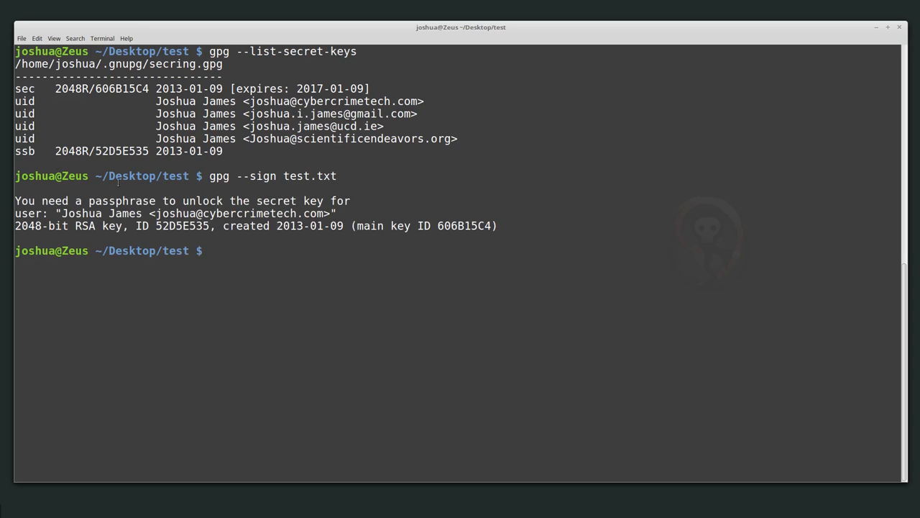
pyautogui.moveTo(339, 244)
pyautogui.write('ls')
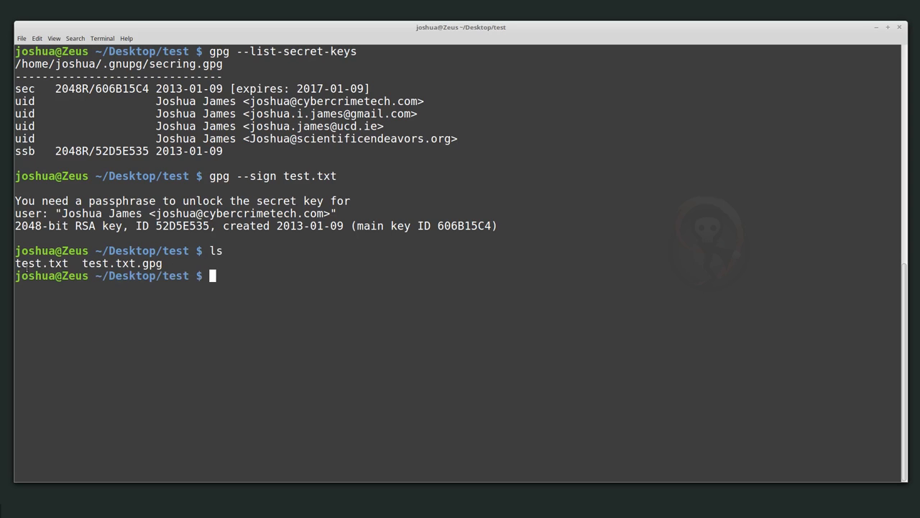
pyautogui.moveTo(348, 351)
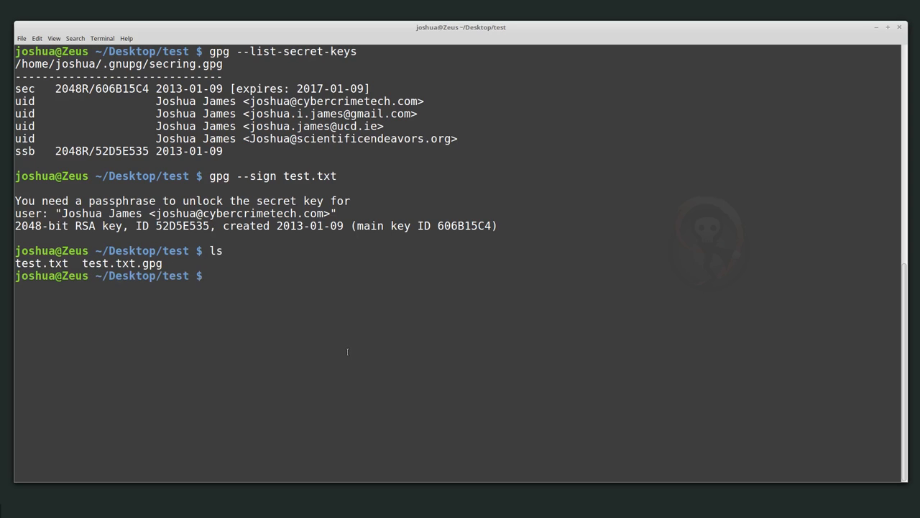
pyautogui.write('cat test')
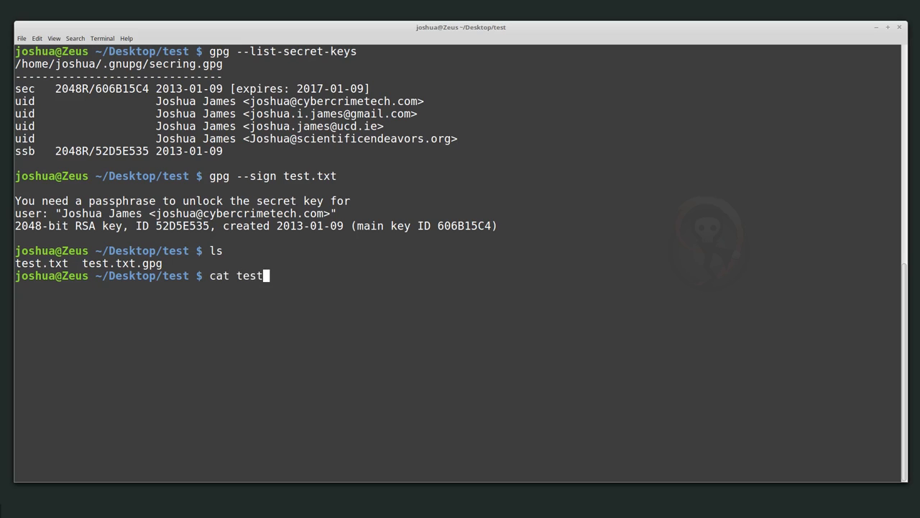
pyautogui.press('Return')
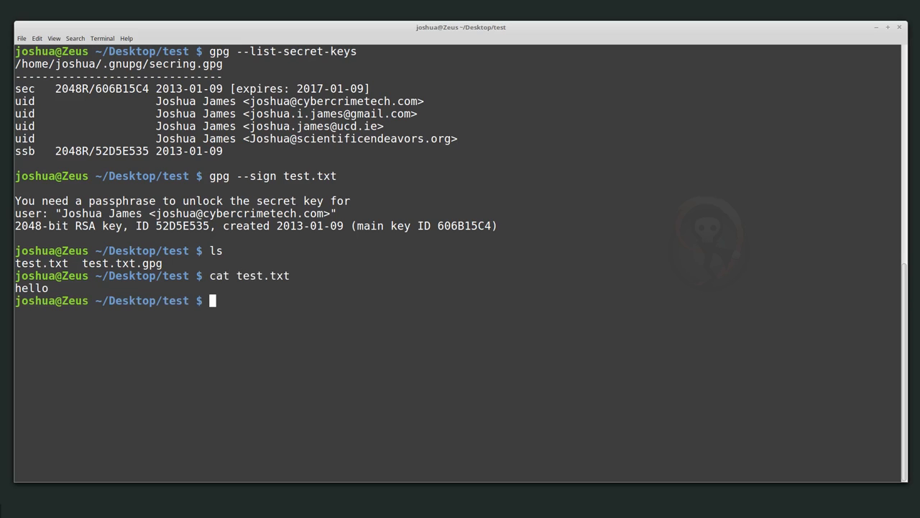
# Dump the binary test.txt.gpg to the screen with tac, then clear the terminal.
pyautogui.write('tac te')
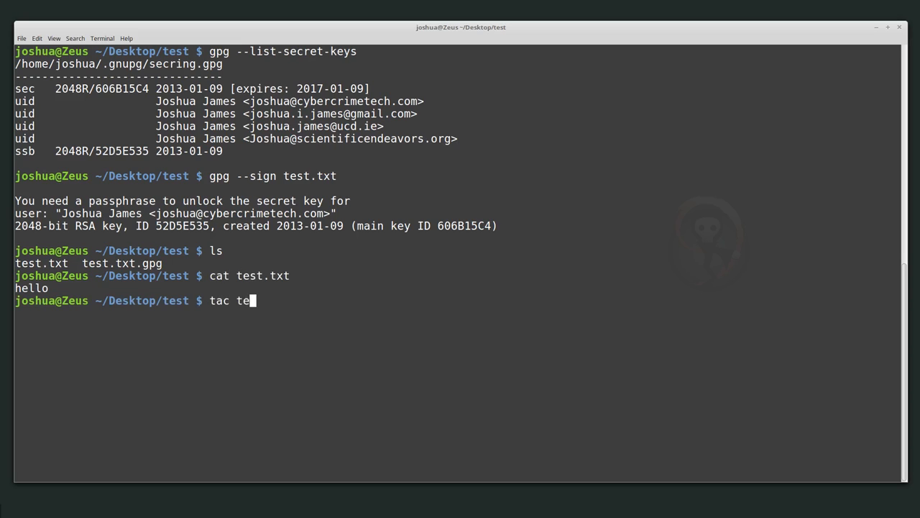
pyautogui.press('Return')
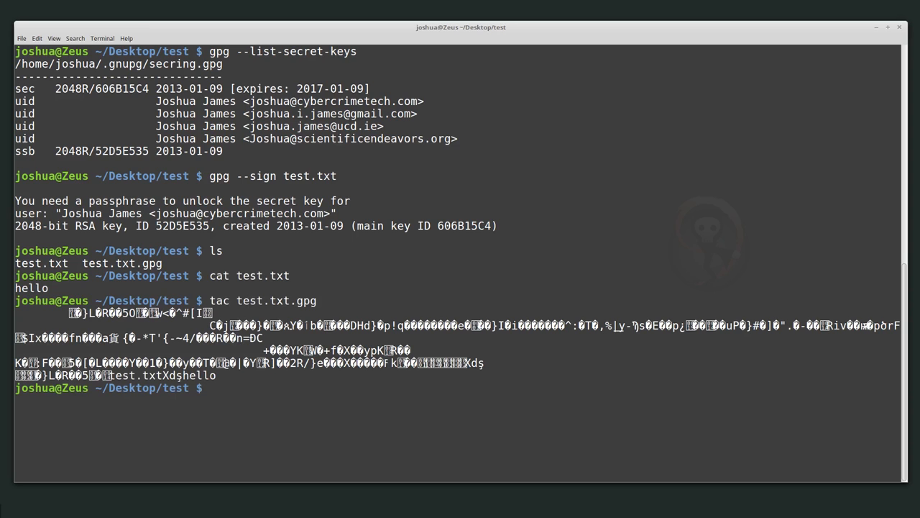
pyautogui.write('clear')
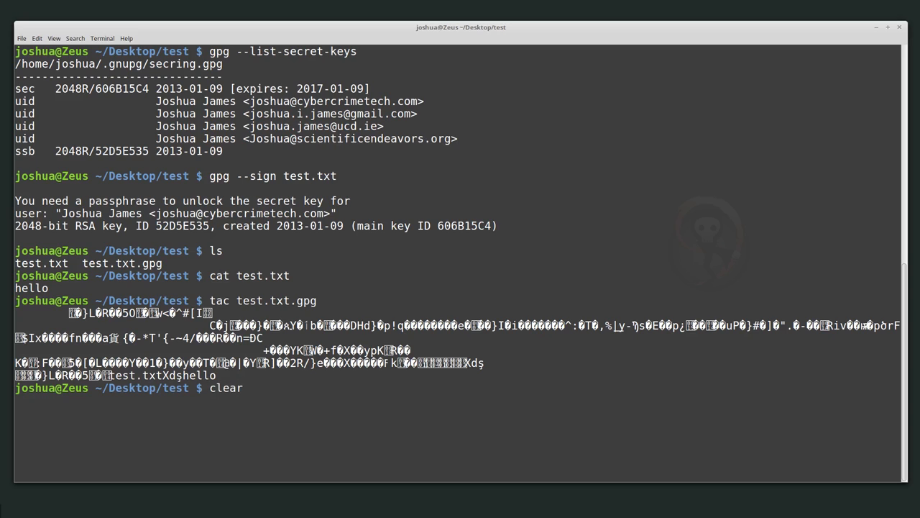
pyautogui.press('Return')
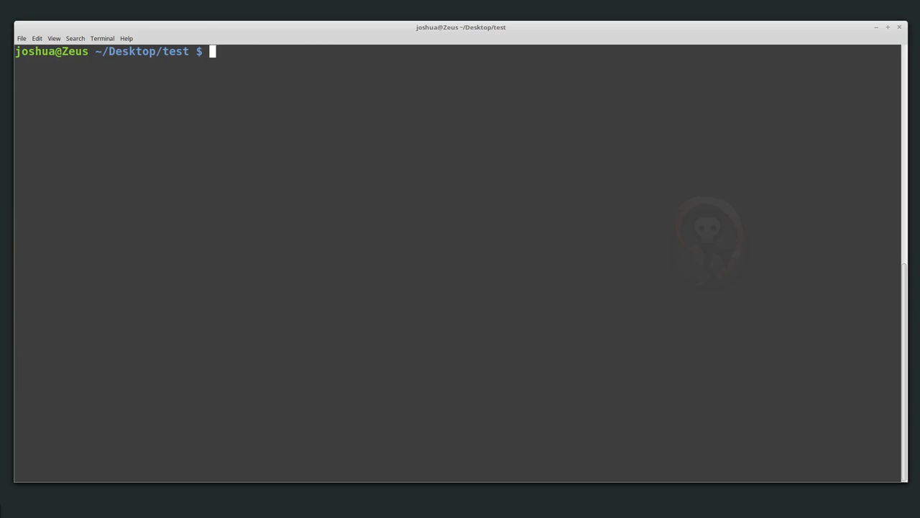
pyautogui.press('Return')
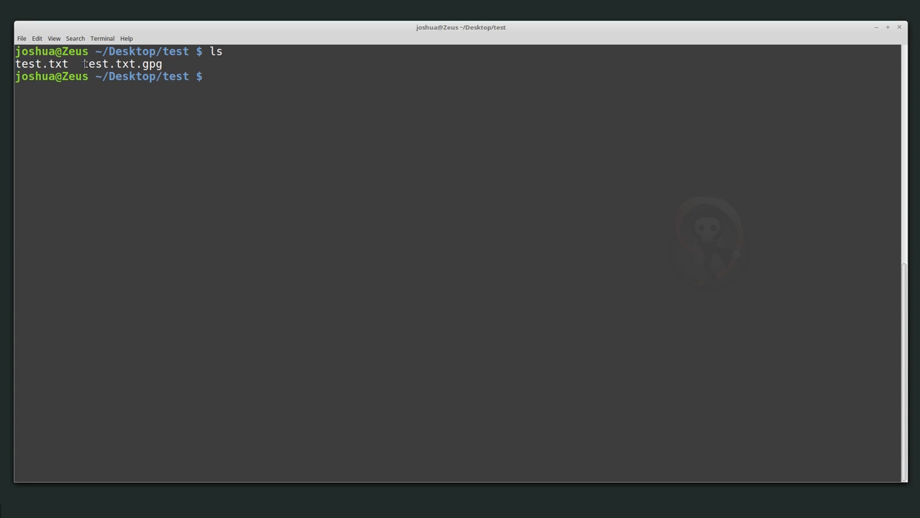
pyautogui.doubleClick(109, 64)
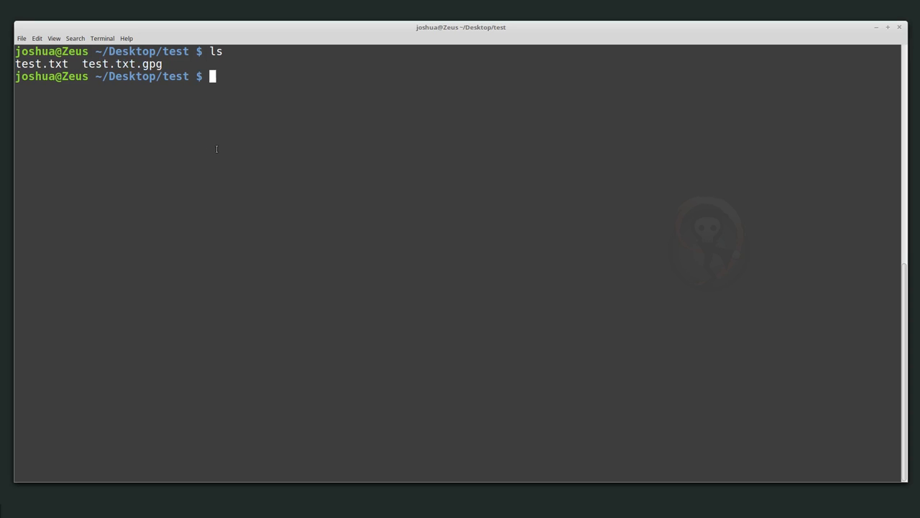
pyautogui.write('nano test.txt')
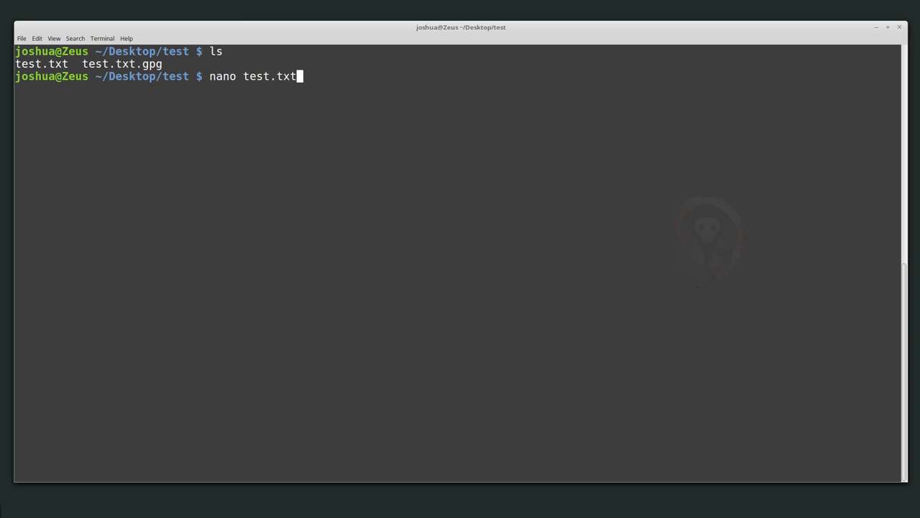
pyautogui.press('Return')
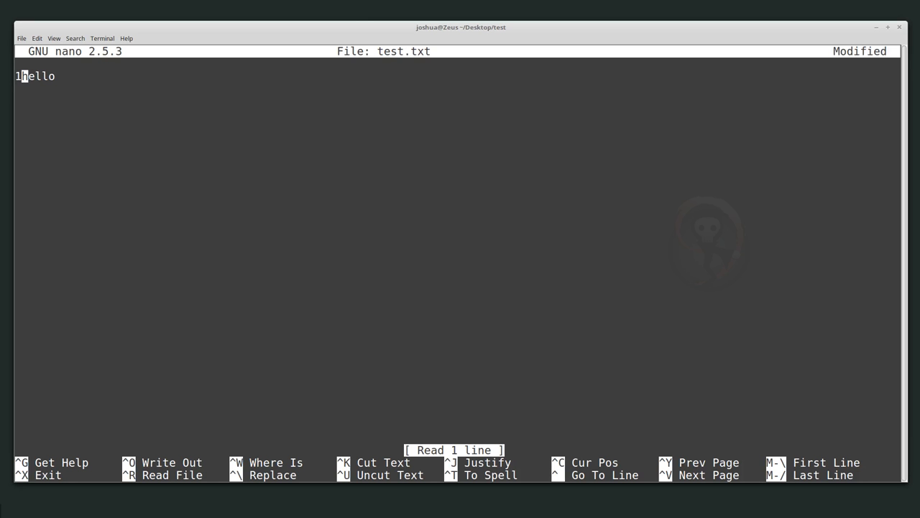
pyautogui.press('ctrl+x')
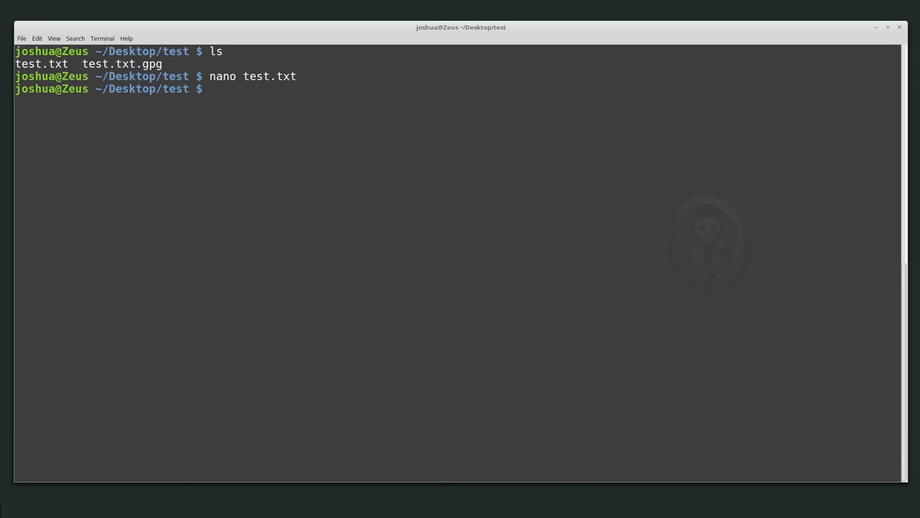
pyautogui.write('gpg --')
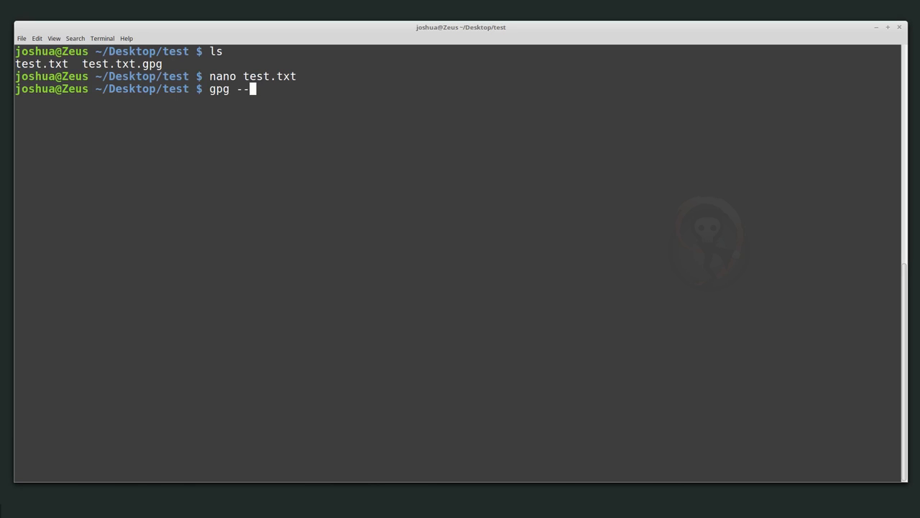
# Verify test.txt.gpg, reporting a good signature from RSA key 52D5E535.
pyautogui.write('verify')
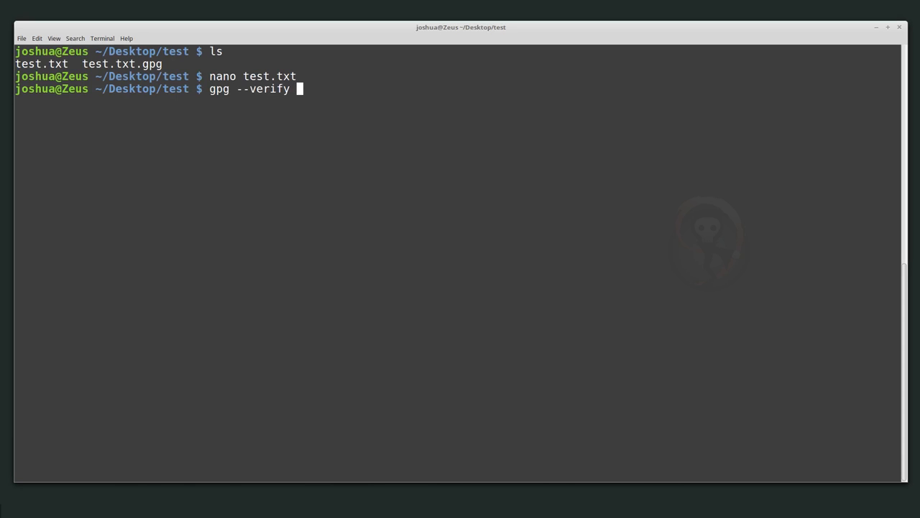
pyautogui.write('test.txt.gpg')
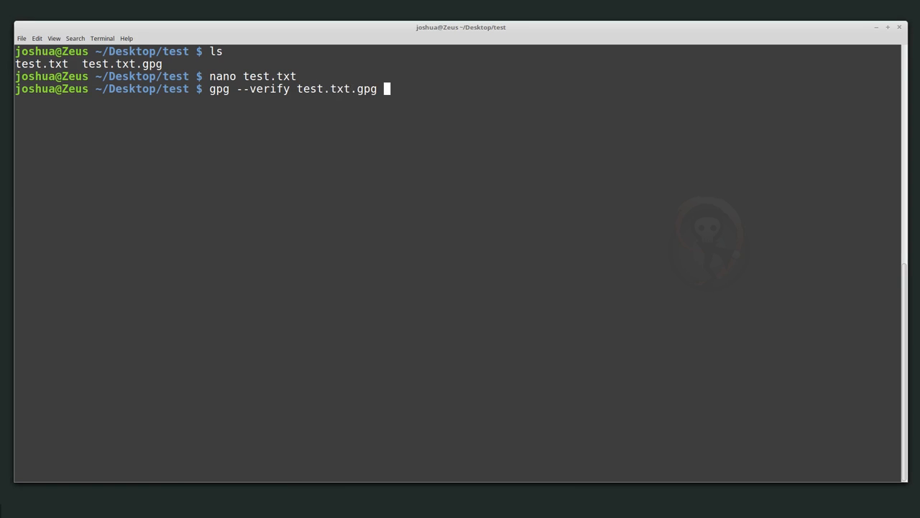
pyautogui.press('Return')
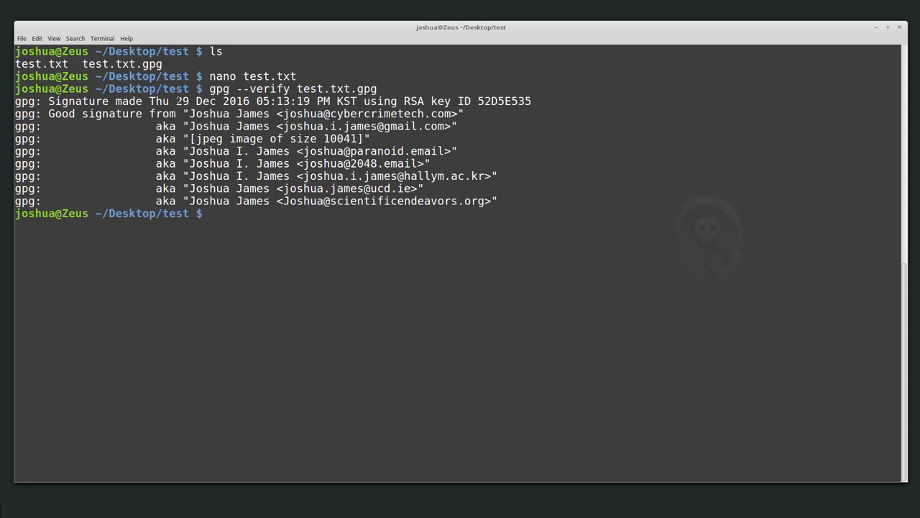
pyautogui.moveTo(374, 151)
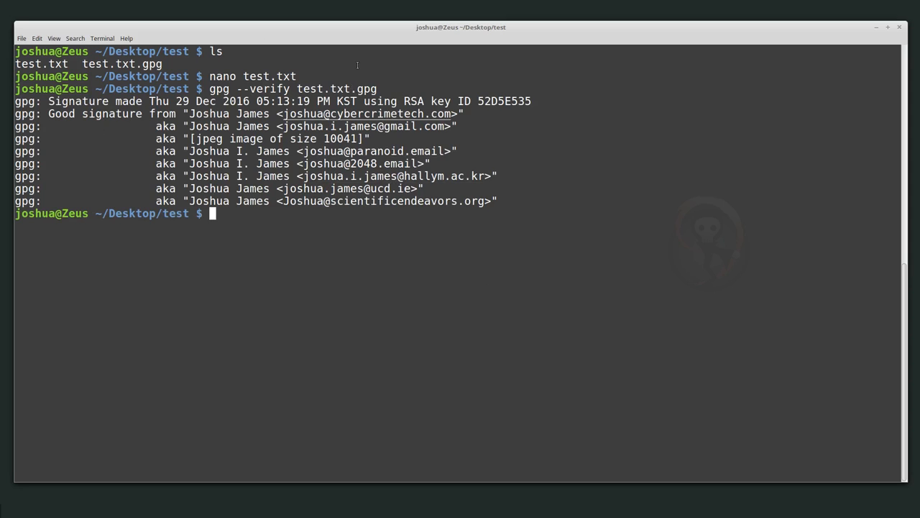
# Highlight the test.txt.gpg name in the output and start a clear command.
pyautogui.doubleClick(41, 63)
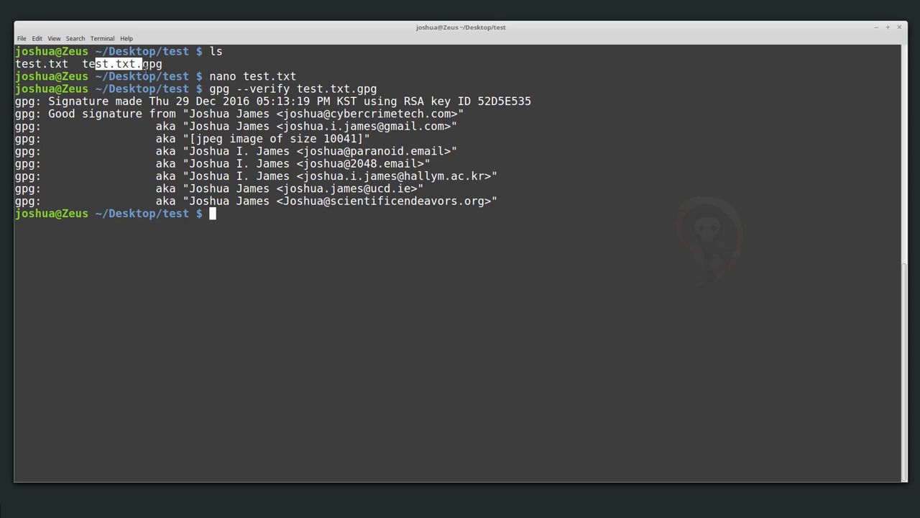
pyautogui.doubleClick(122, 64)
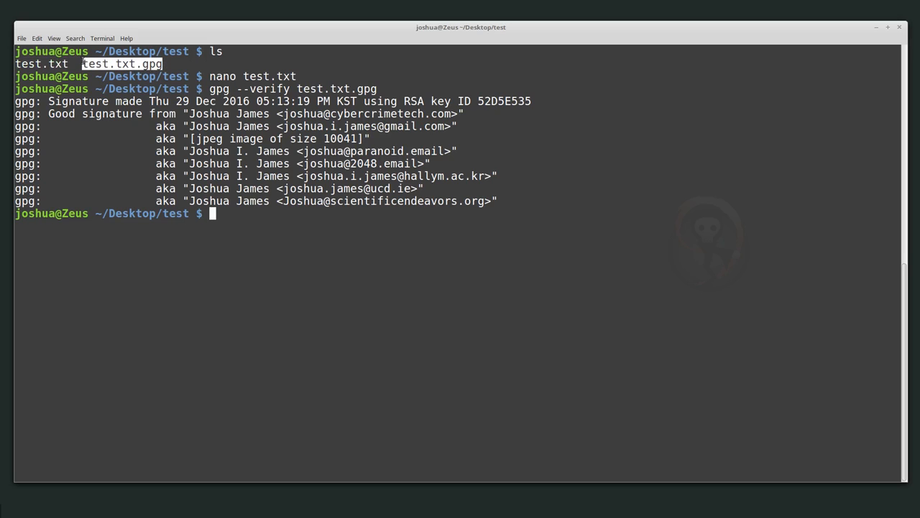
pyautogui.moveTo(313, 258)
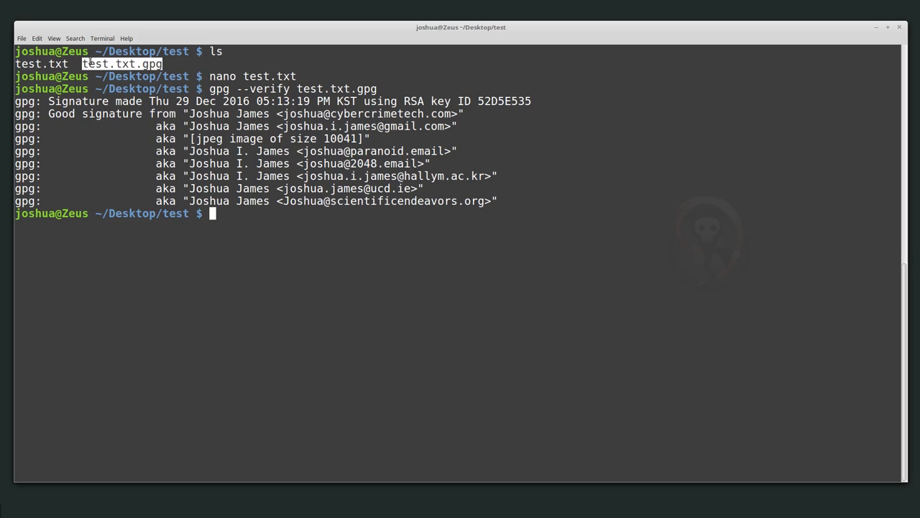
pyautogui.moveTo(246, 245)
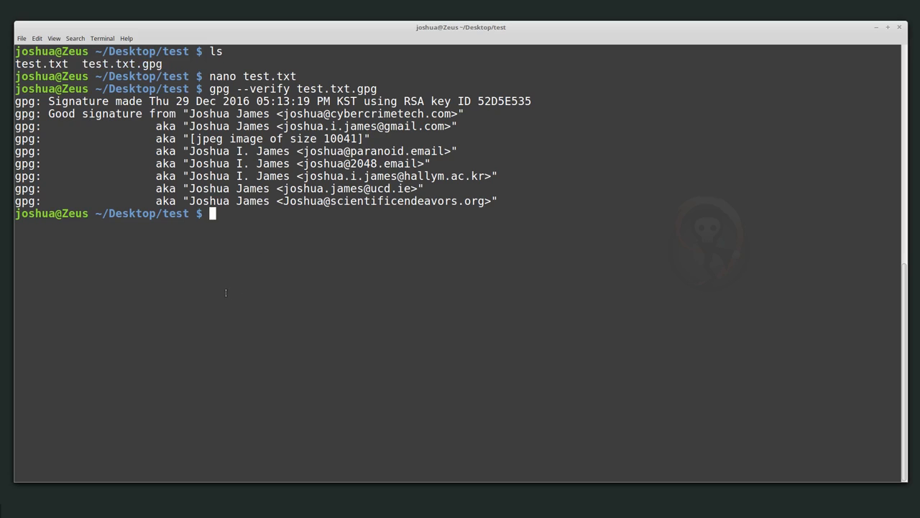
pyautogui.write('cl')
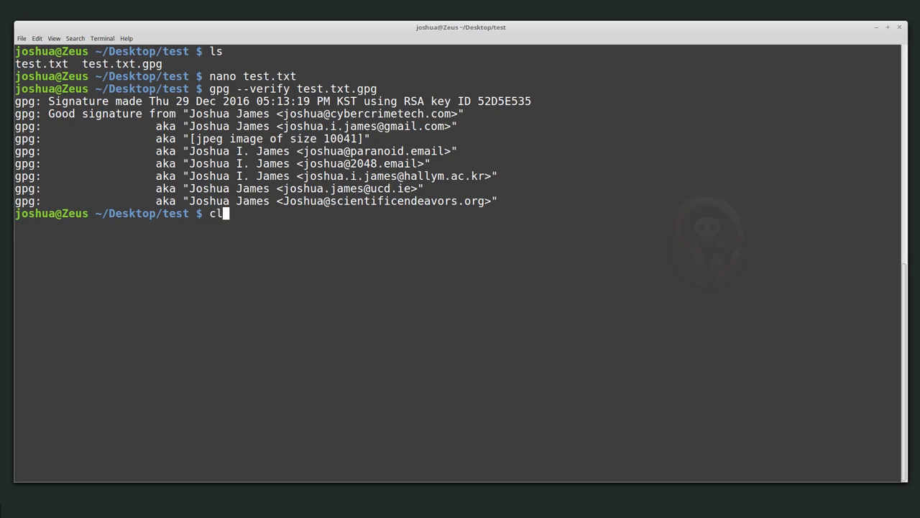
# Clear the screen and delete test.txt.gpg with rm -r.
pyautogui.press('Return')
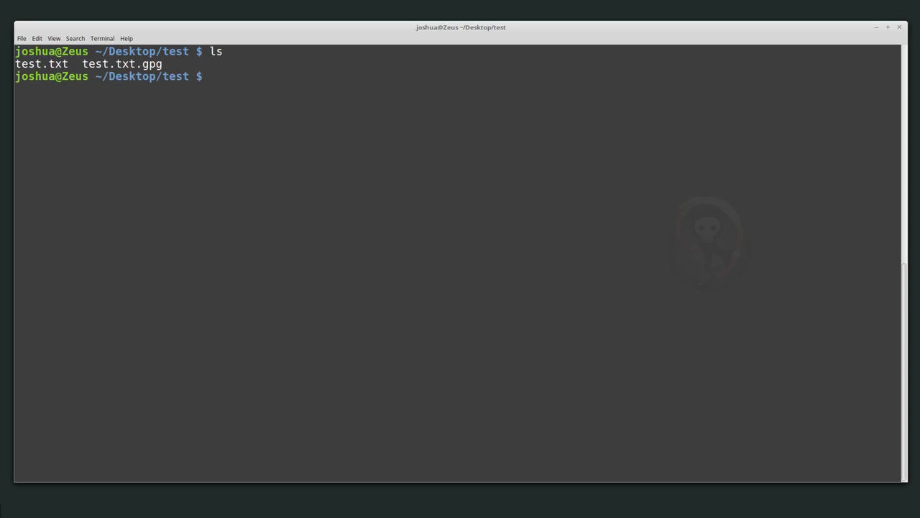
pyautogui.write('rm -r')
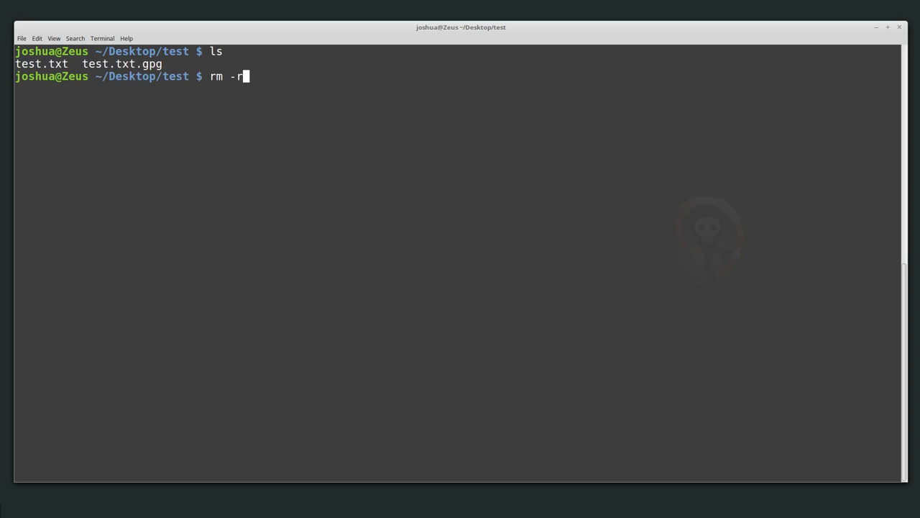
pyautogui.write('test.txt.')
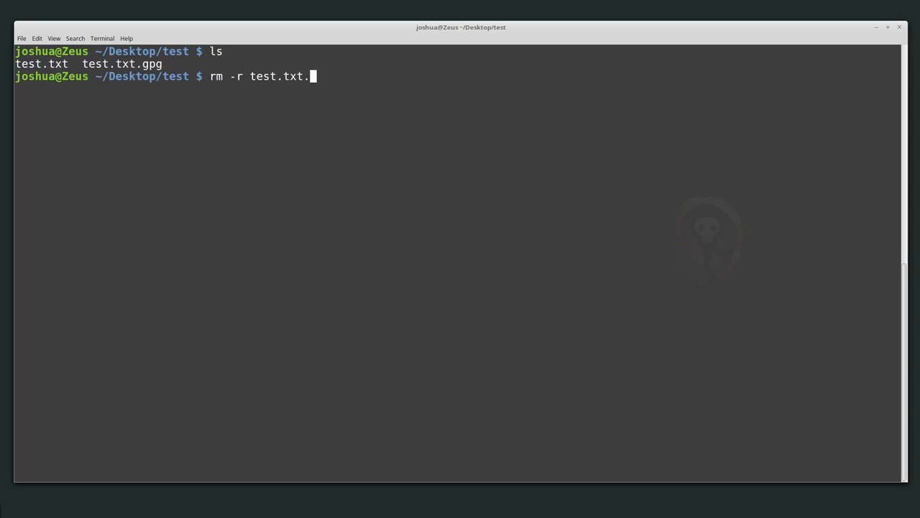
pyautogui.press('Return')
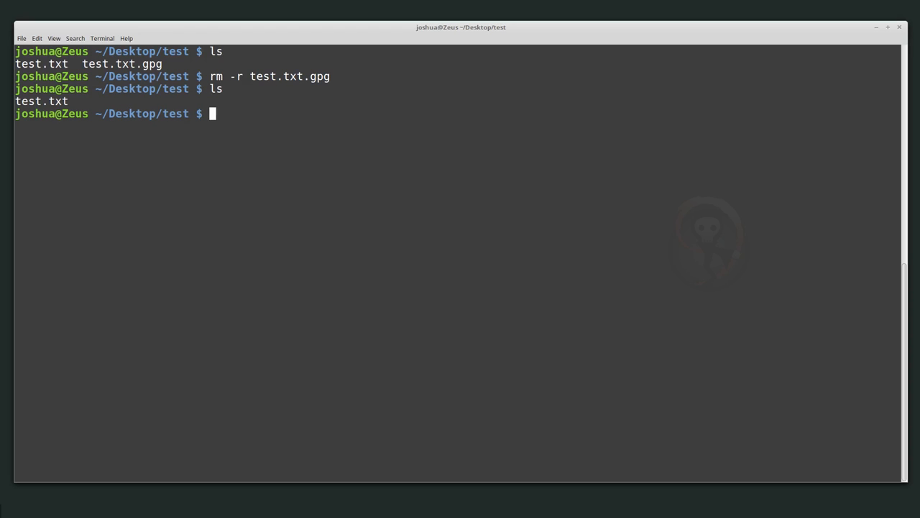
# Create a detached signature test.txt.sig with gpg --detach-sign test.txt.
pyautogui.write('gpg')
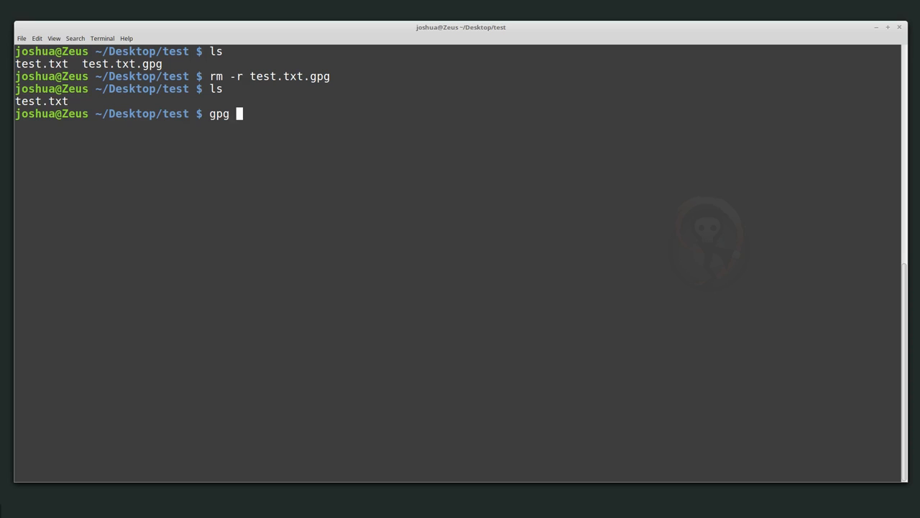
pyautogui.write('--')
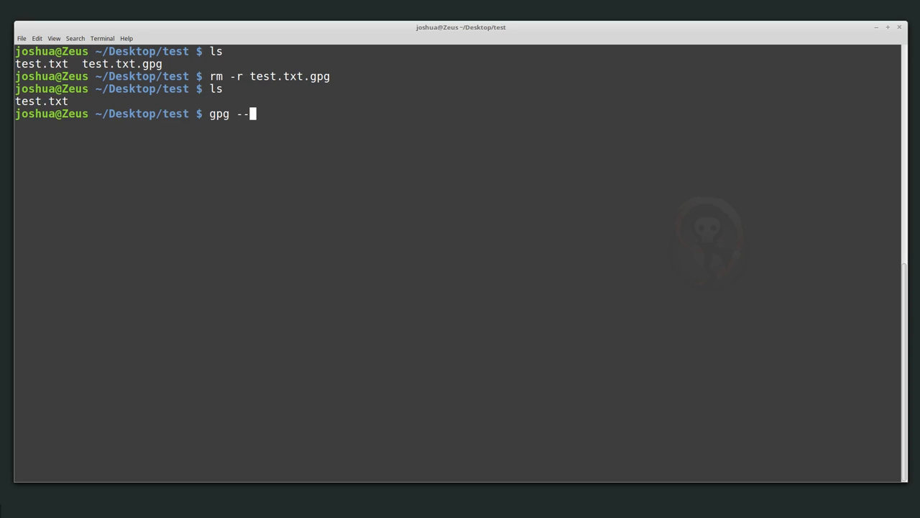
pyautogui.write('detach-sign')
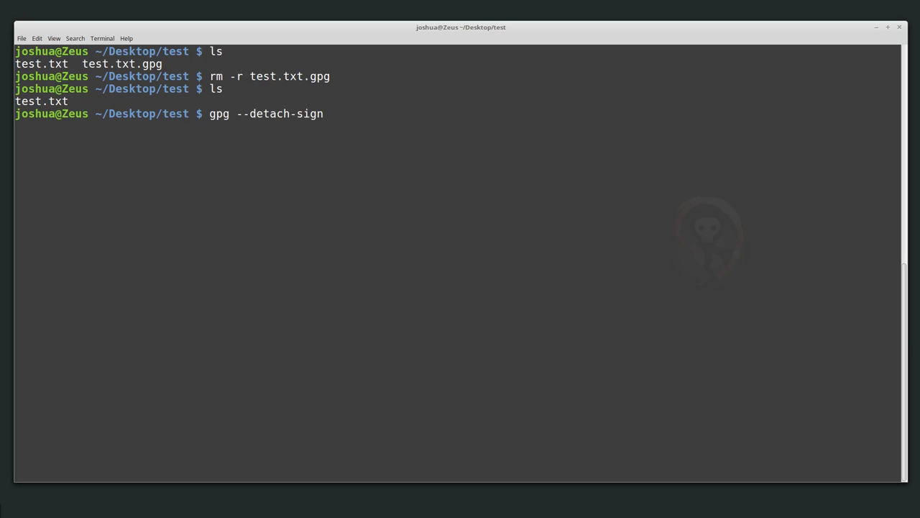
pyautogui.write('test.txt')
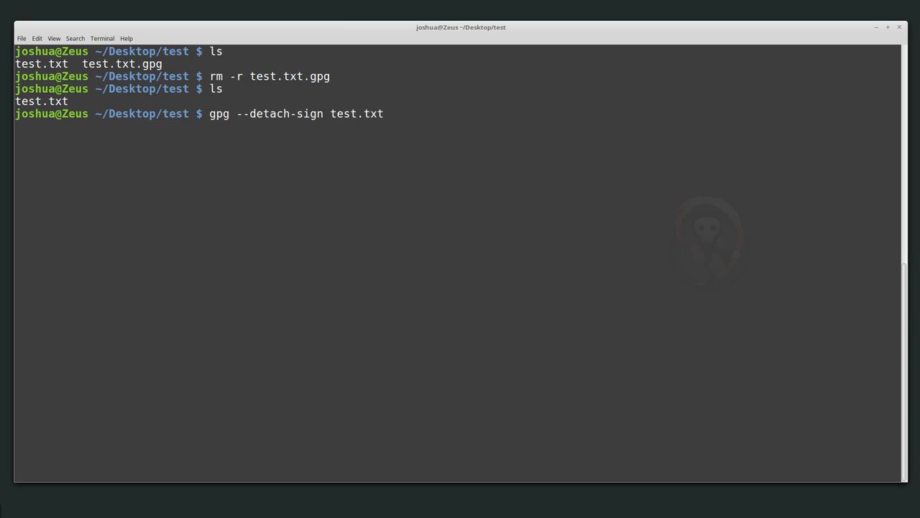
pyautogui.press('Return')
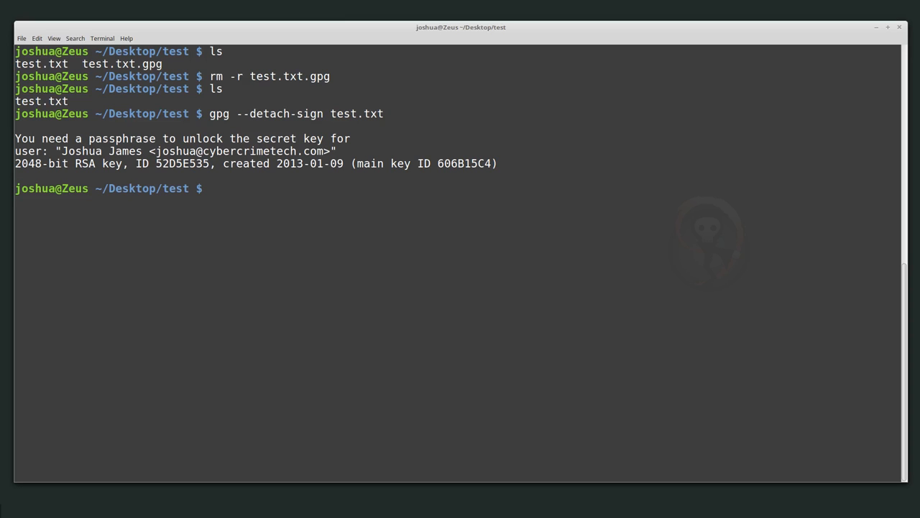
# List the folder showing test.txt.sig beside test.txt, then cat test.txt showing 1hello.
pyautogui.write('ls')
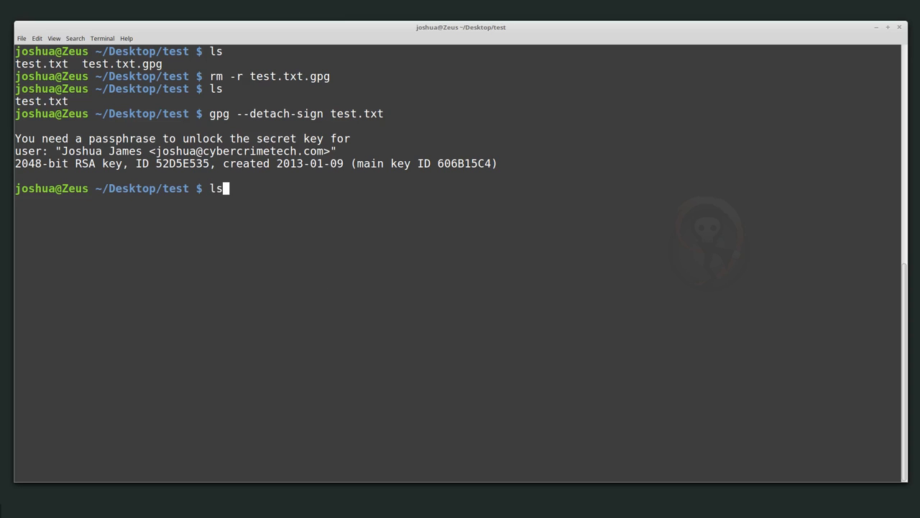
pyautogui.press('Return')
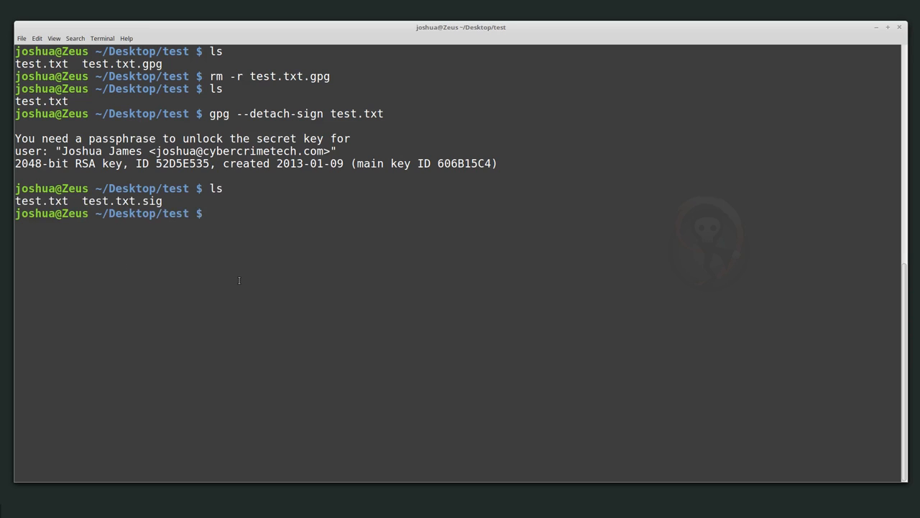
pyautogui.write('cat')
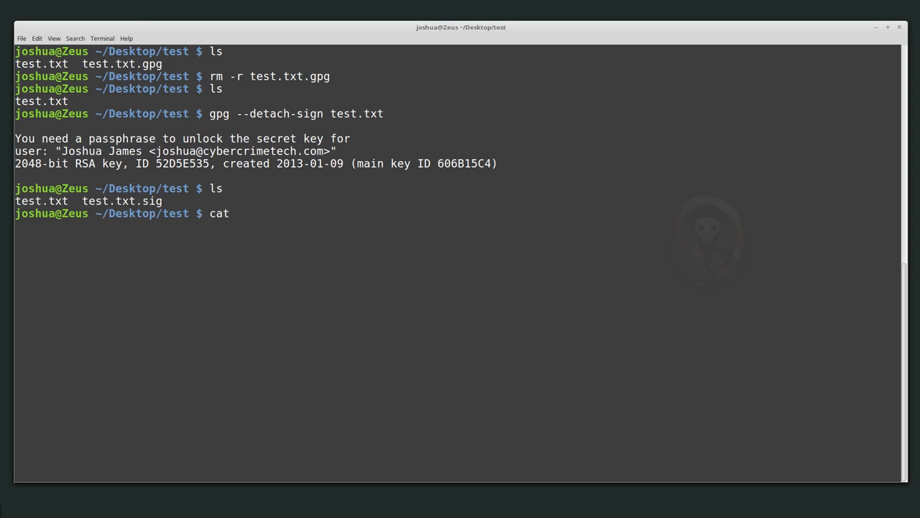
pyautogui.write('test.txt')
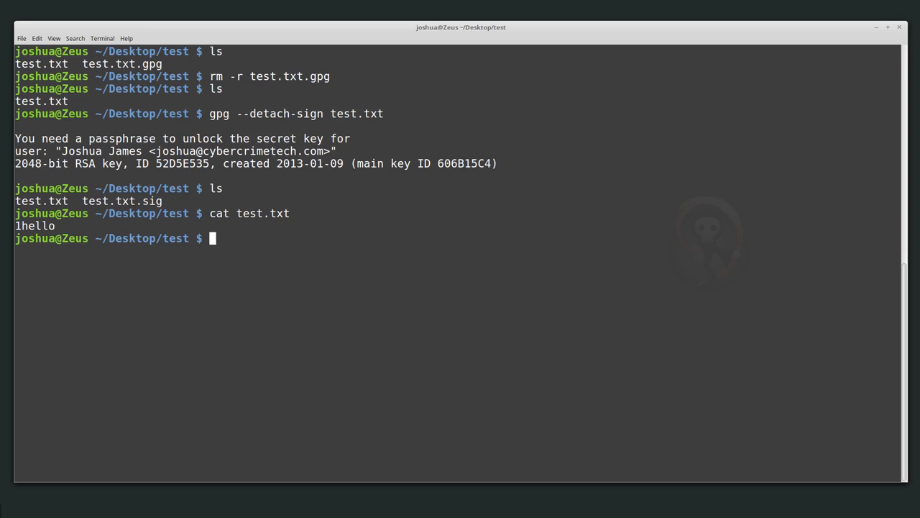
# Verify test.txt.sig, reporting a good signature for test.txt from key 52D5E535.
pyautogui.write('gpg --')
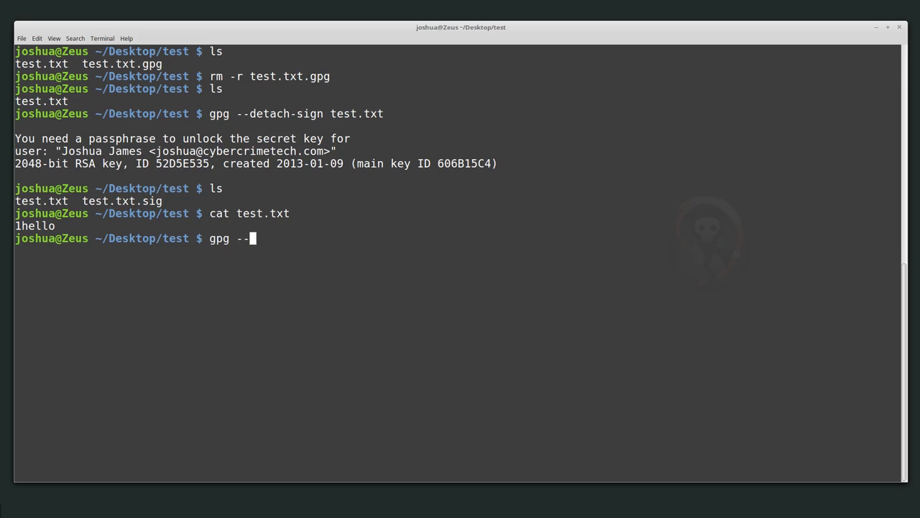
pyautogui.write('verify')
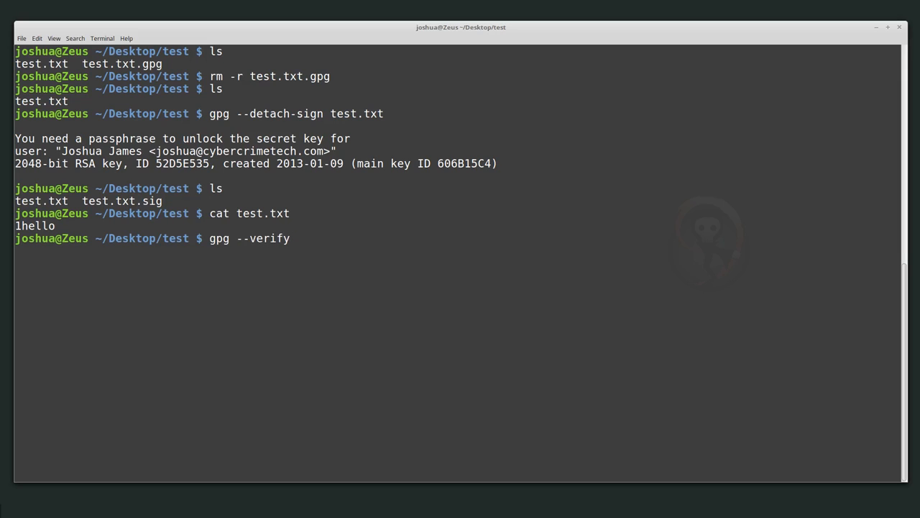
pyautogui.write('test.txt.sig')
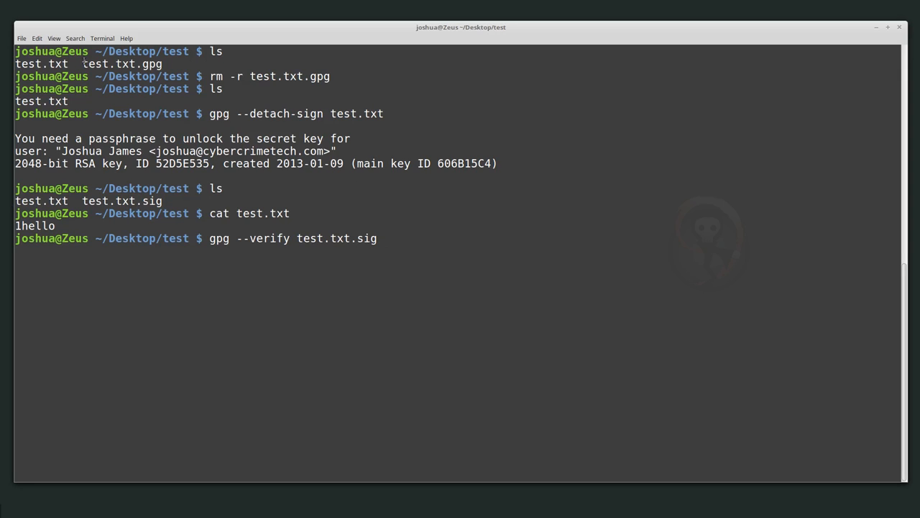
pyautogui.doubleClick(122, 63)
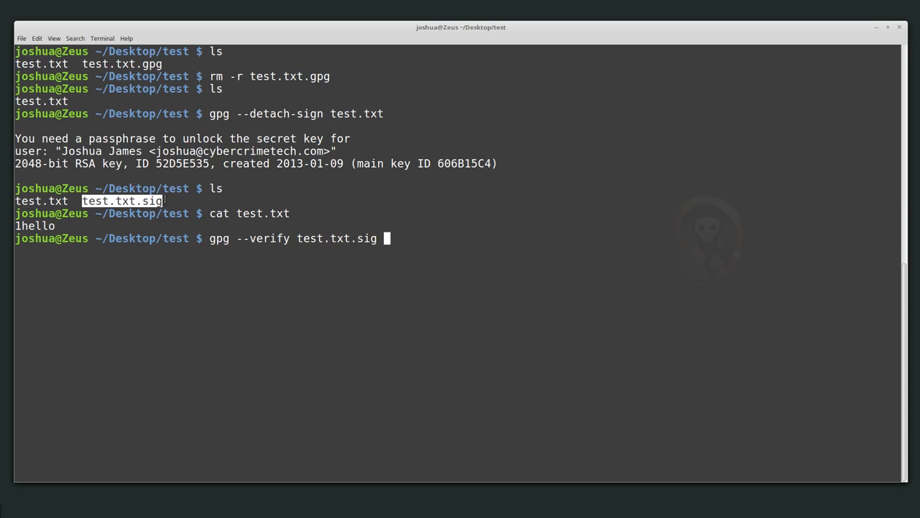
pyautogui.moveTo(122, 202)
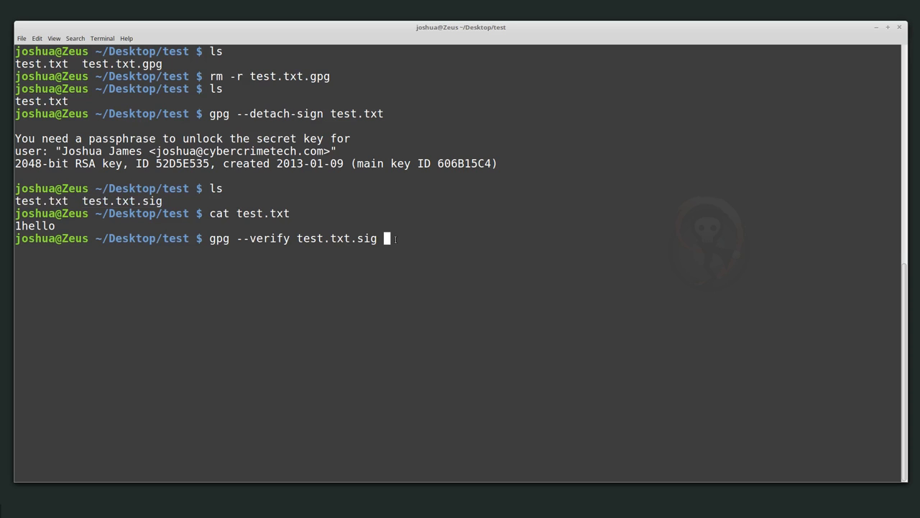
pyautogui.press('Return')
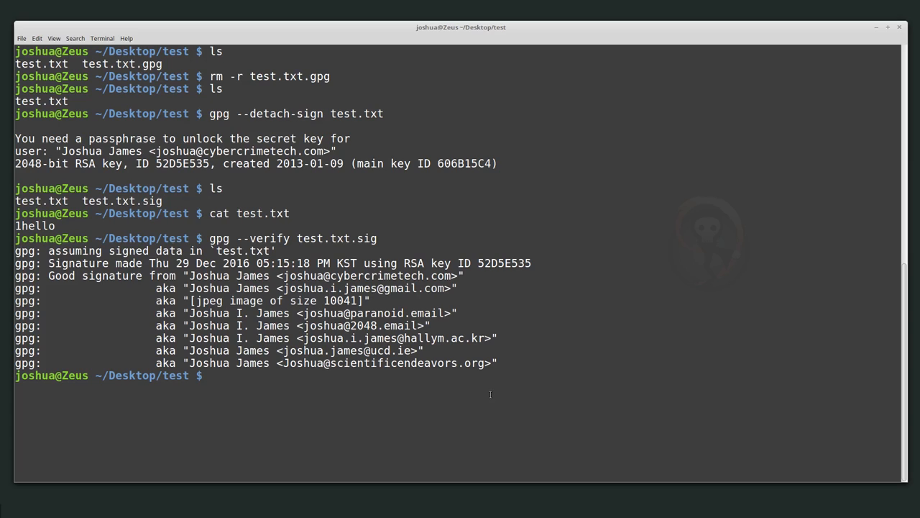
pyautogui.moveTo(400, 420)
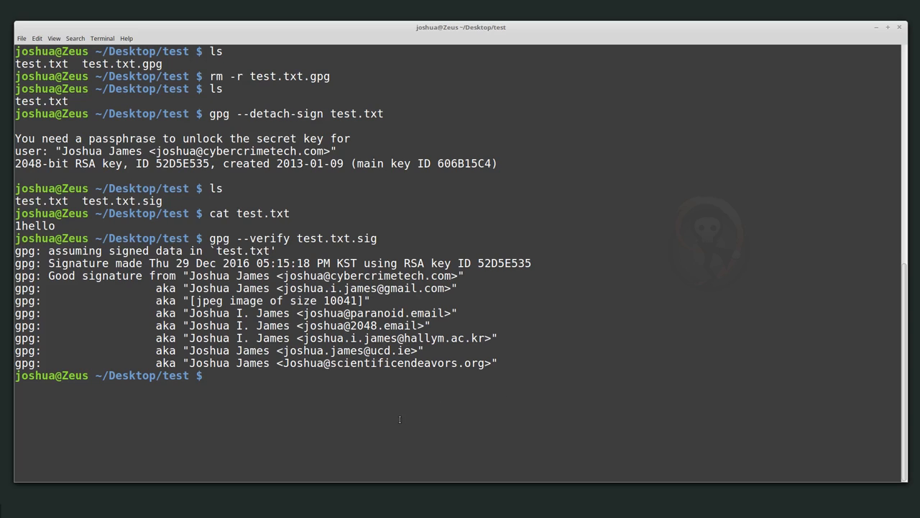
# In nano remove the leading 1 from test.txt and save, so re-verifying reports a BAD signature.
pyautogui.write('nan')
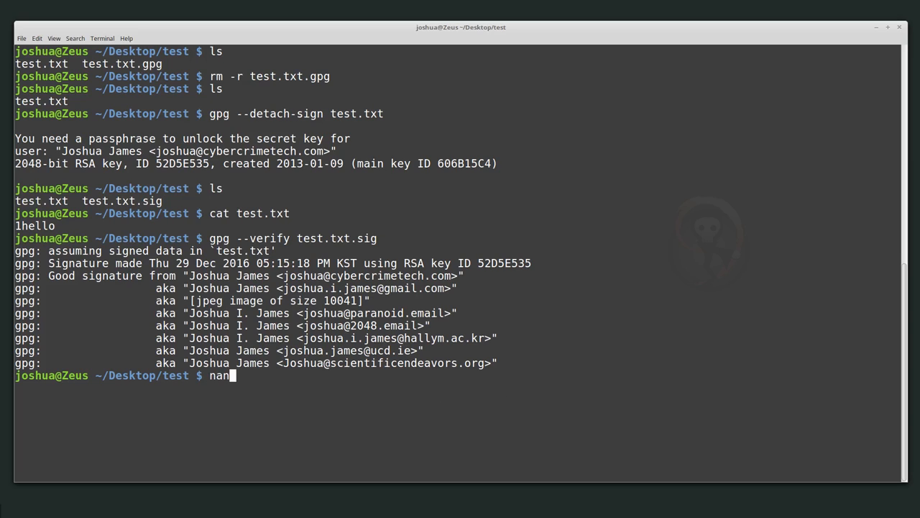
pyautogui.press('Return')
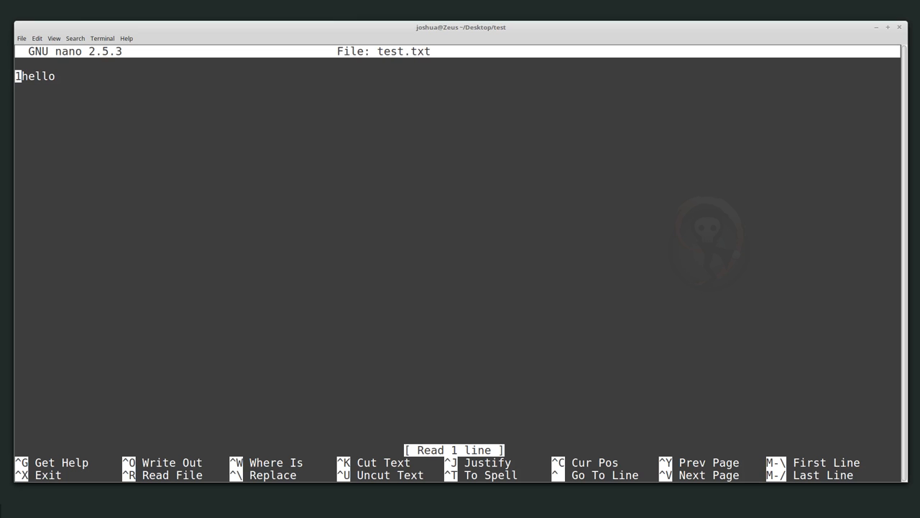
pyautogui.press('ctrl+o')
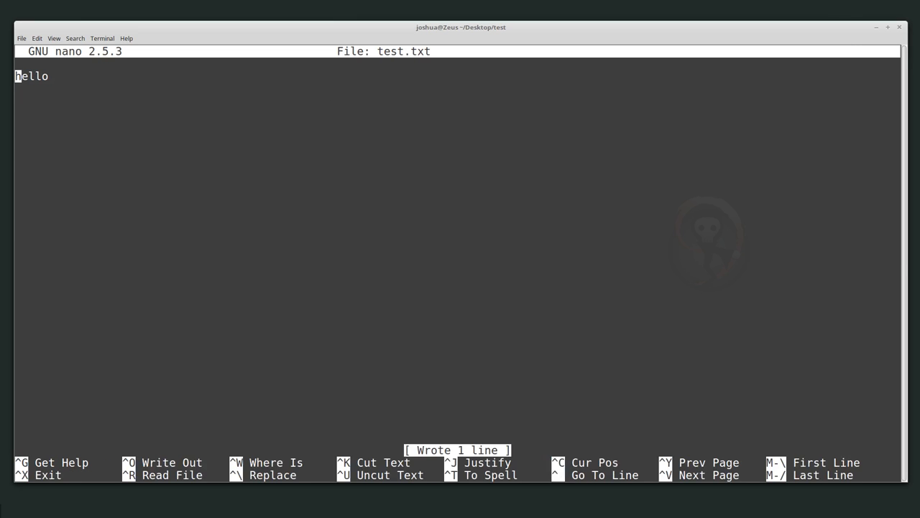
pyautogui.press('ctrl+x')
pyautogui.write('gpg --verify test.txt.sig')
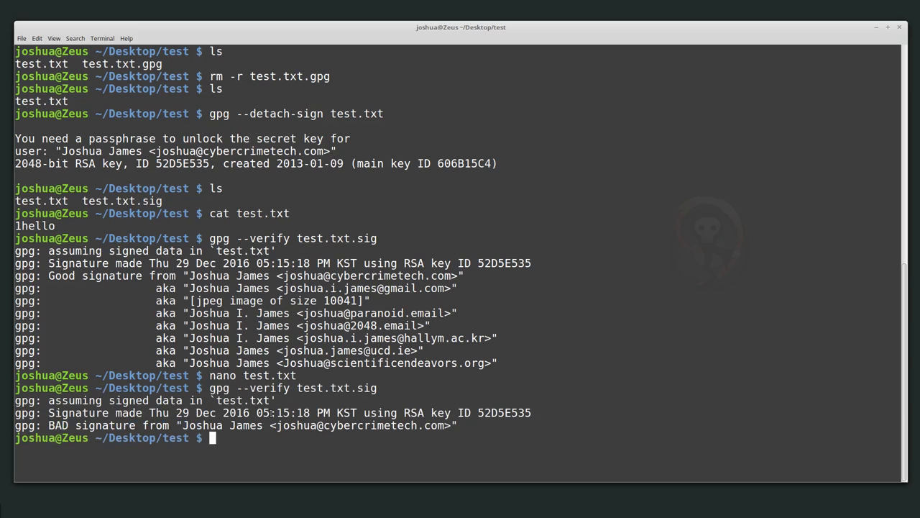
pyautogui.doubleClick(243, 399)
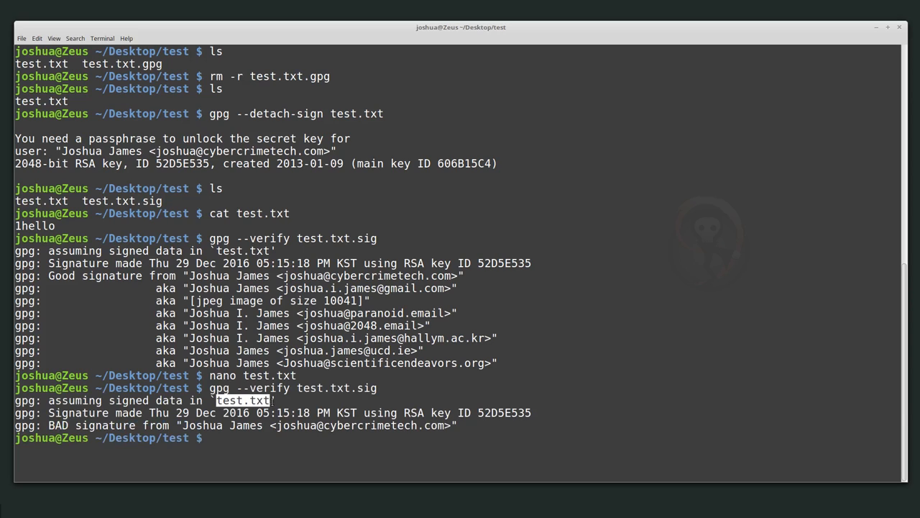
# Clear the screen, restore test.txt in nano, and re-verify test.txt.sig as a good signature.
pyautogui.write('clear')
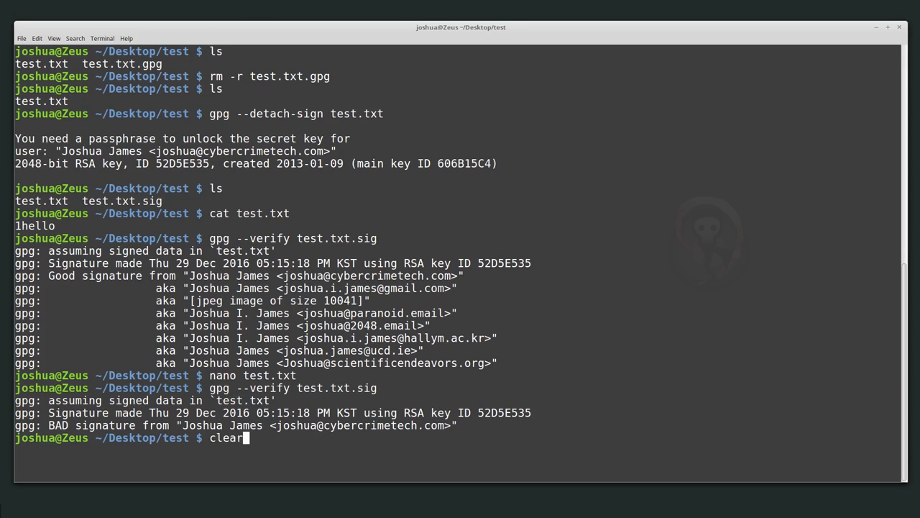
pyautogui.press('Return')
pyautogui.write('ls')
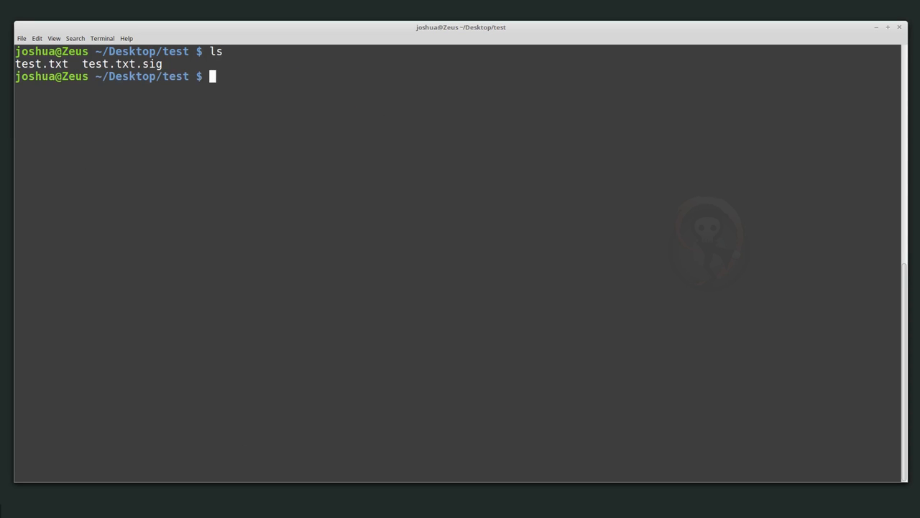
pyautogui.write('na')
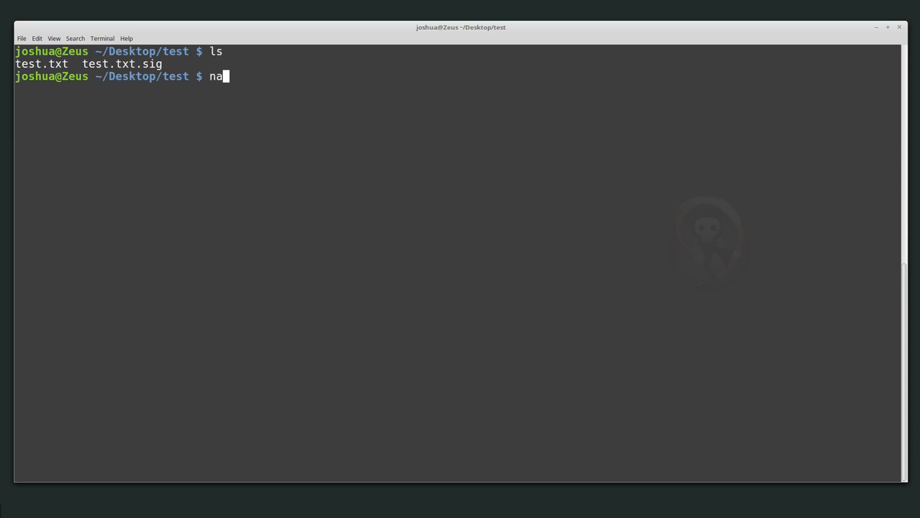
pyautogui.press('Return')
pyautogui.write('gpg --verify test.txt.sig')
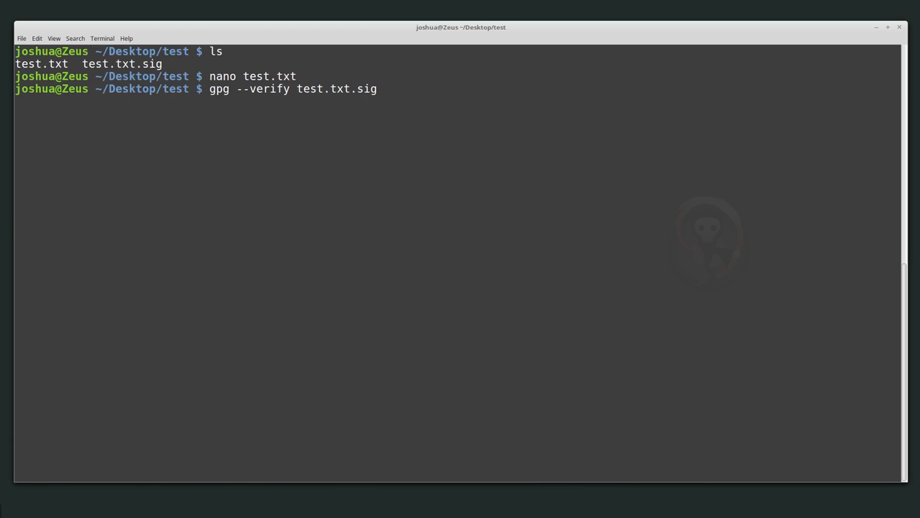
pyautogui.press('Return')
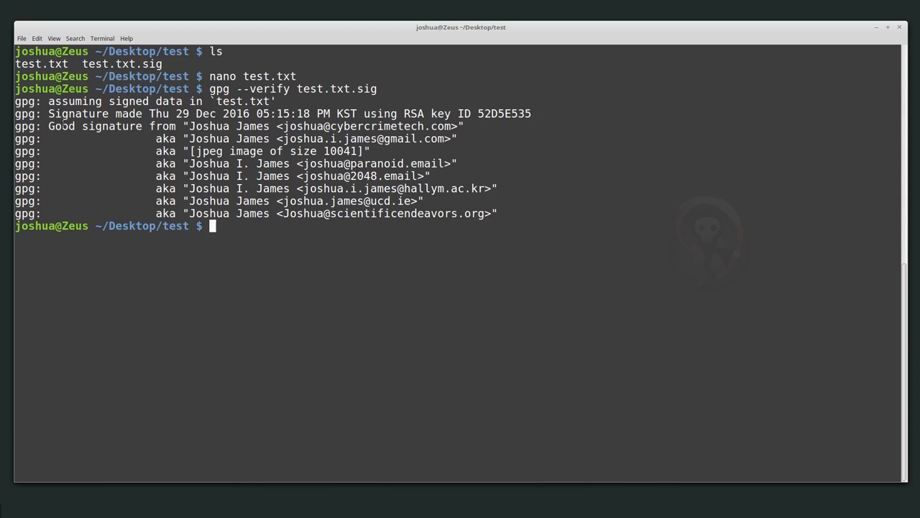
pyautogui.moveTo(260, 260)
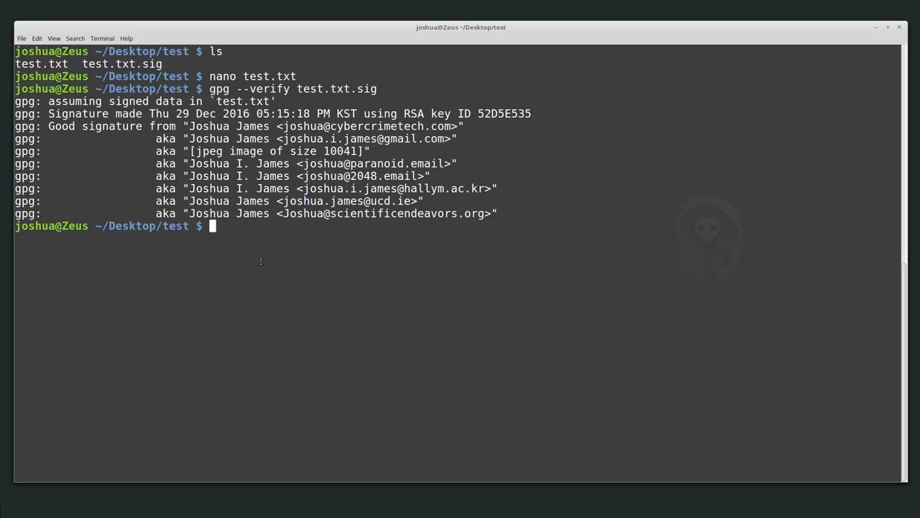
pyautogui.moveTo(372, 90)
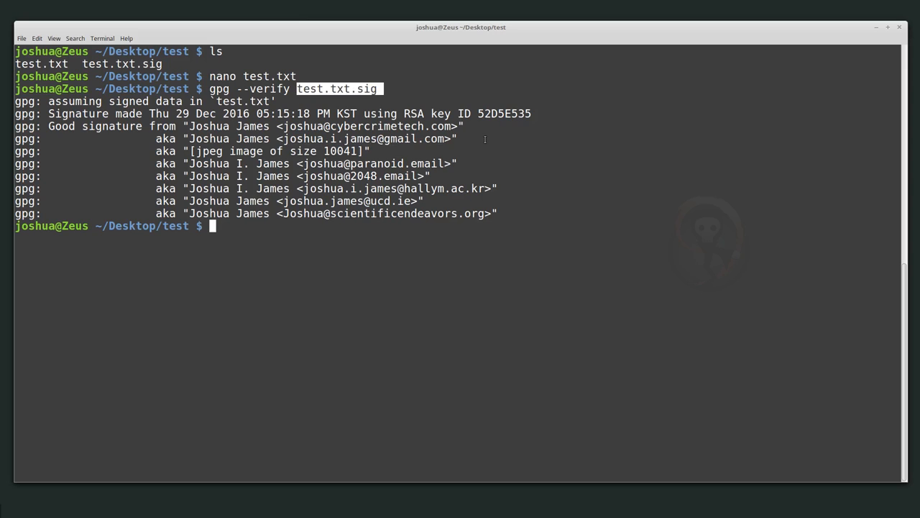
pyautogui.moveTo(482, 128)
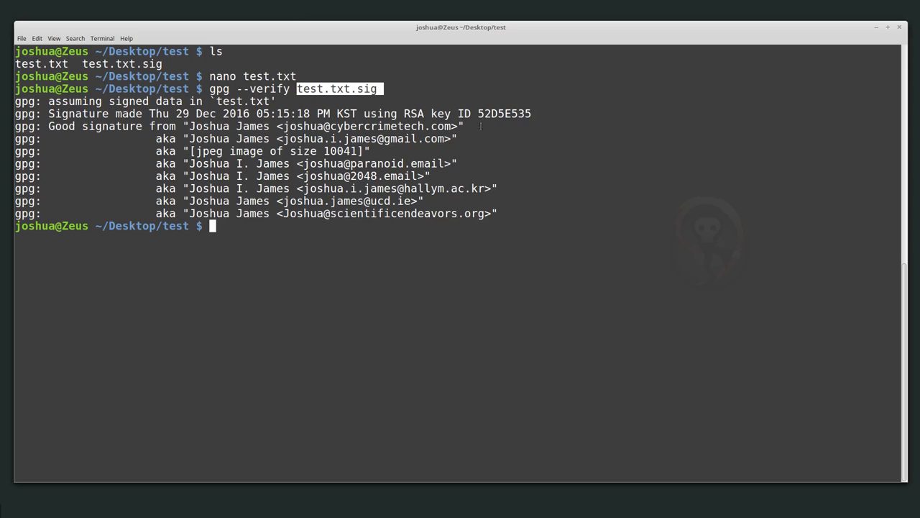
pyautogui.moveTo(478, 205)
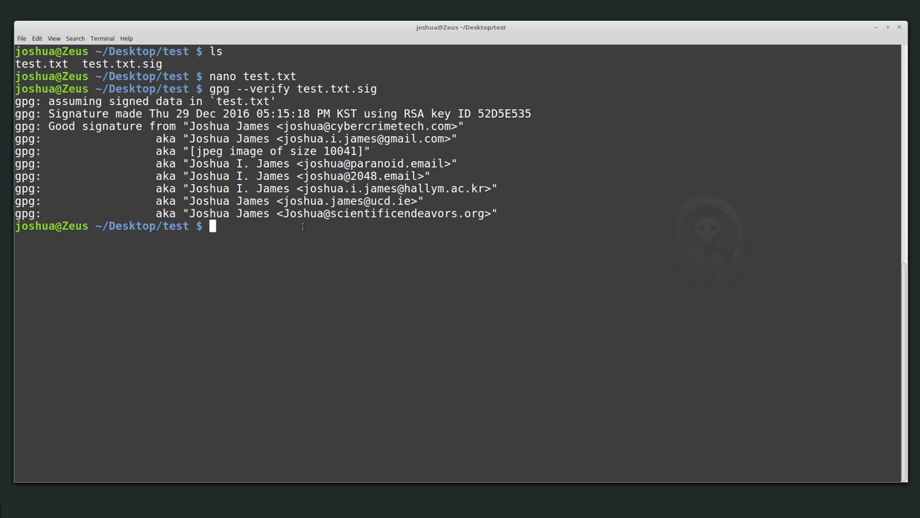
pyautogui.moveTo(276, 225)
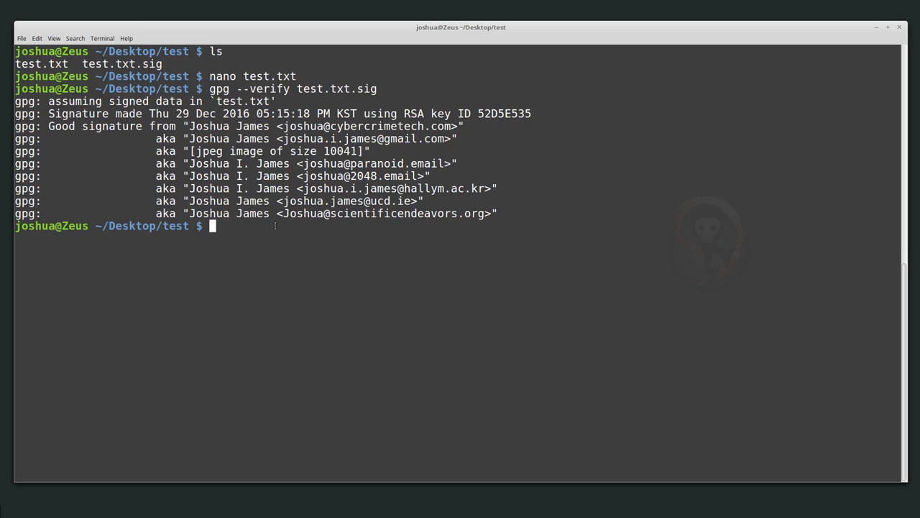
pyautogui.doubleClick(503, 114)
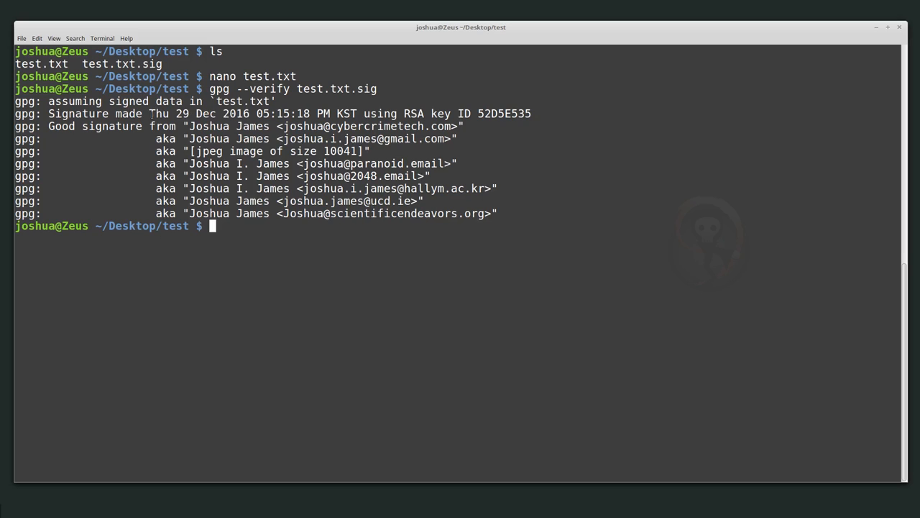
pyautogui.moveTo(291, 289)
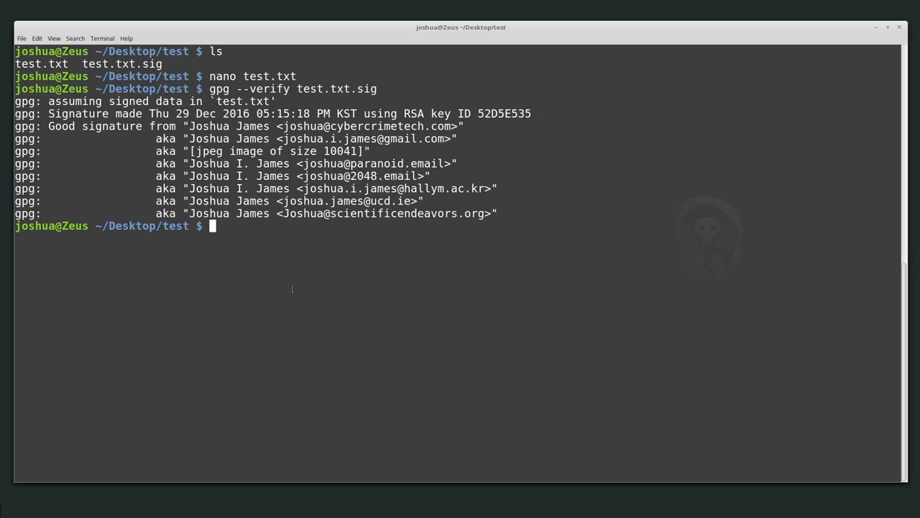
pyautogui.moveTo(141, 217)
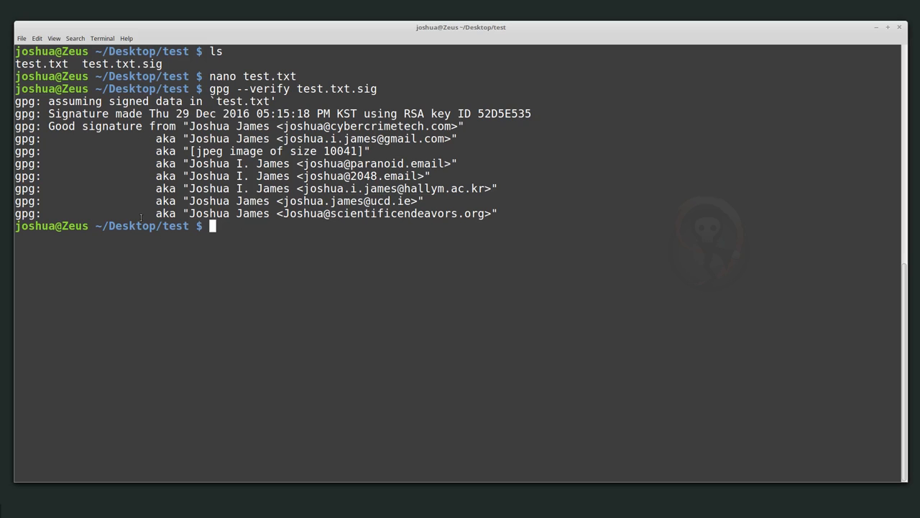
pyautogui.moveTo(218, 101)
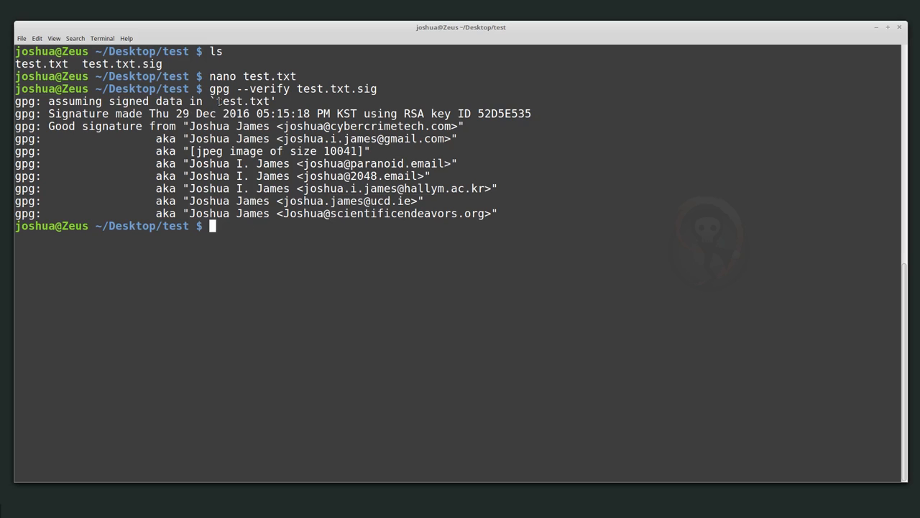
pyautogui.doubleClick(239, 101)
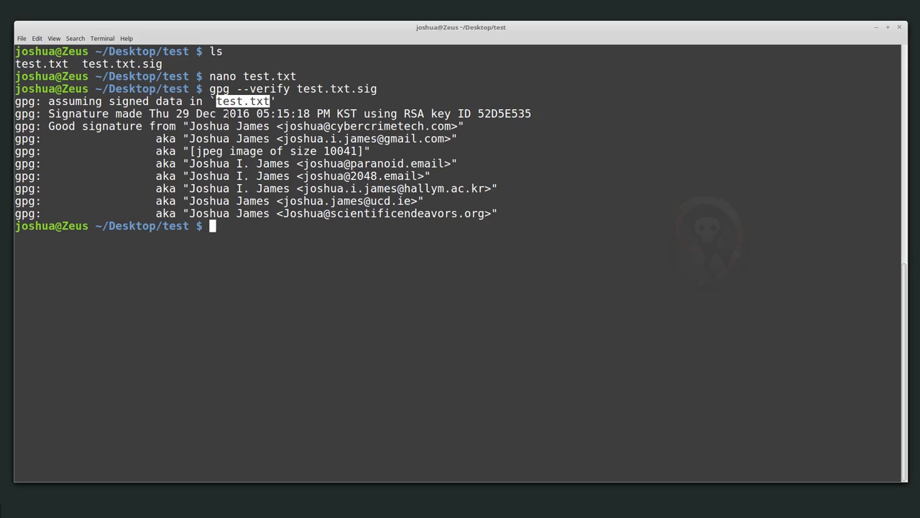
pyautogui.moveTo(236, 261)
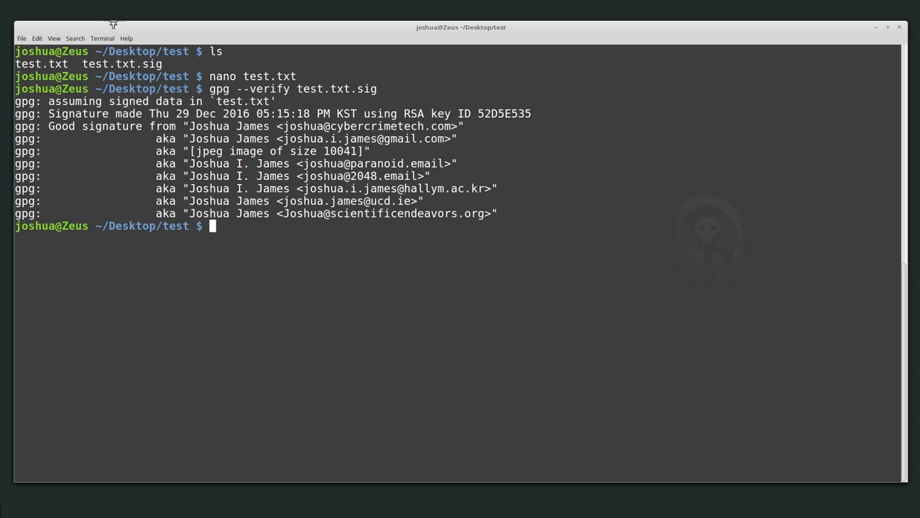
pyautogui.doubleClick(122, 64)
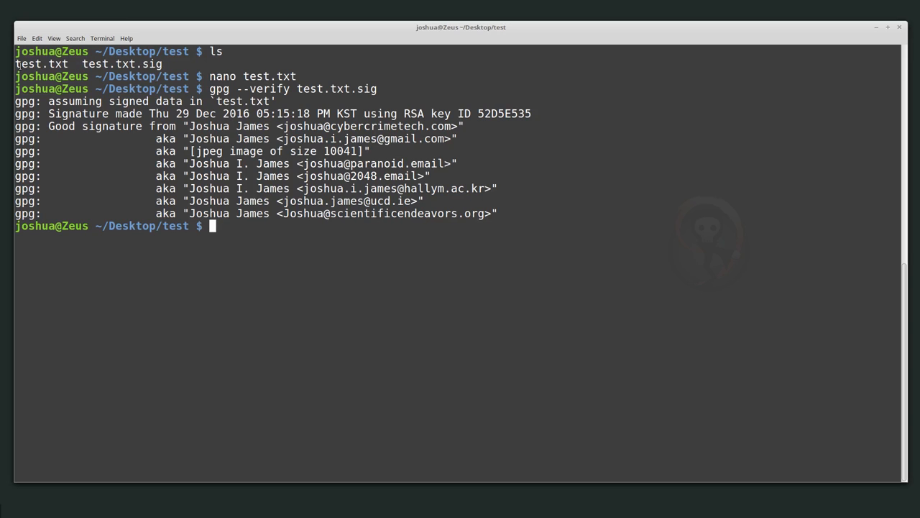
pyautogui.doubleClick(41, 64)
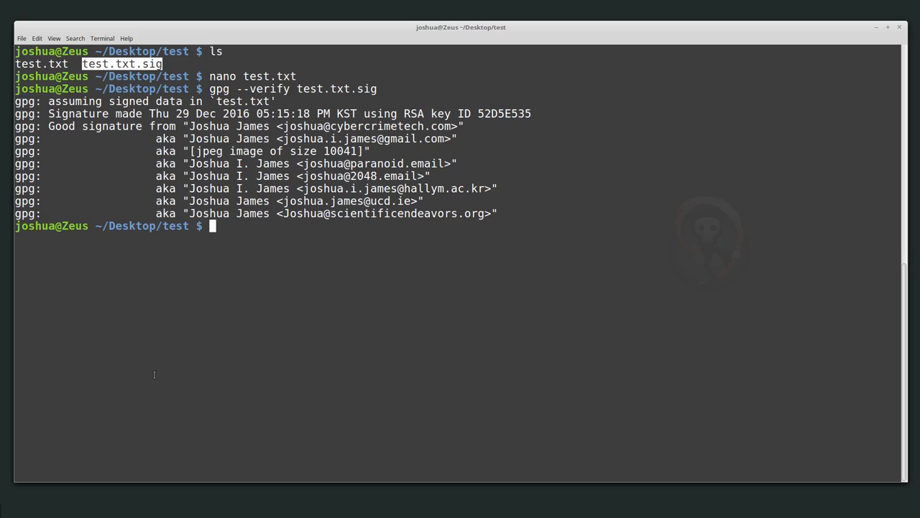
pyautogui.moveTo(253, 258)
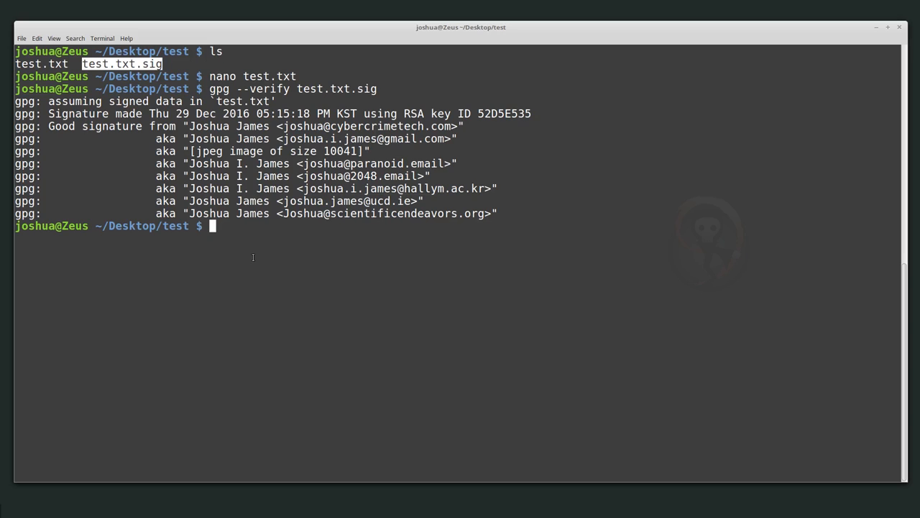
pyautogui.moveTo(262, 259)
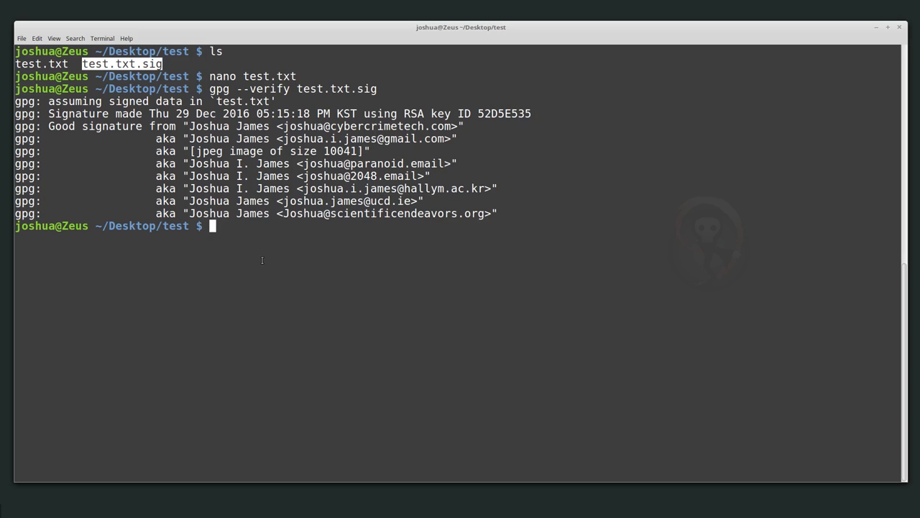